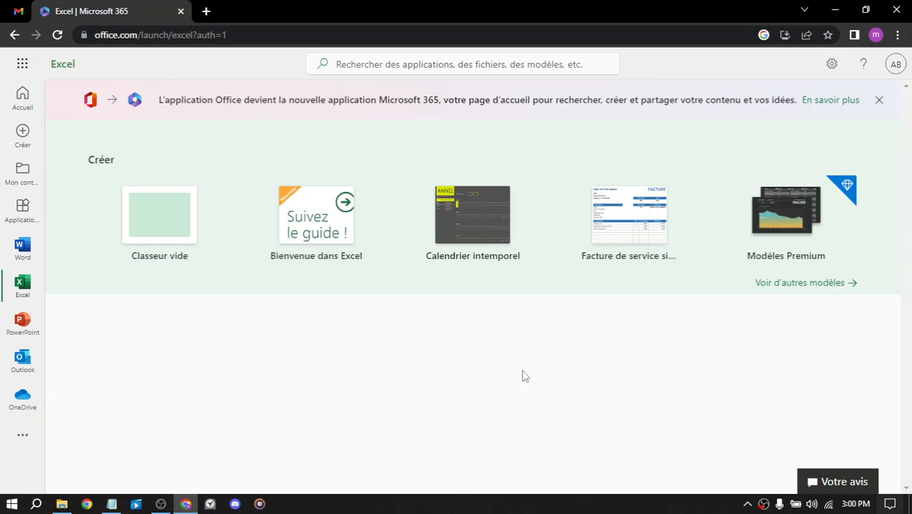
pyautogui.moveTo(541, 357)
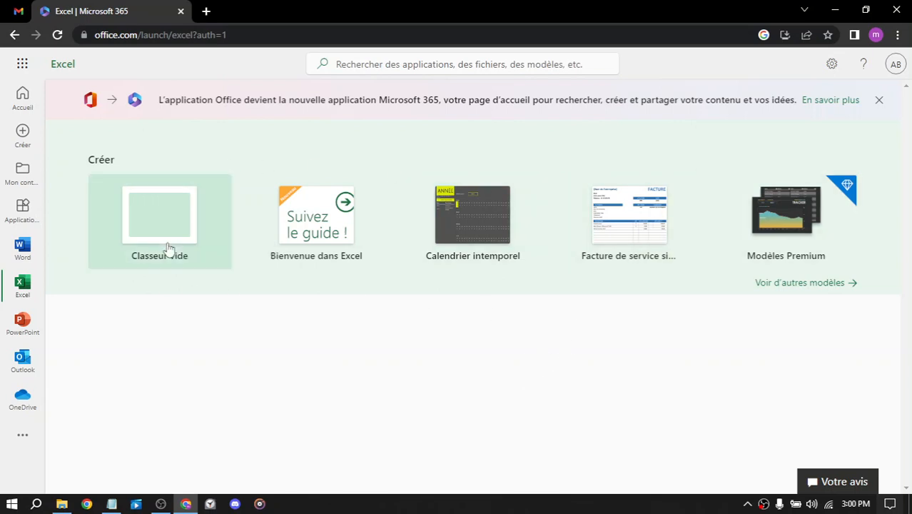
pyautogui.moveTo(892, 128)
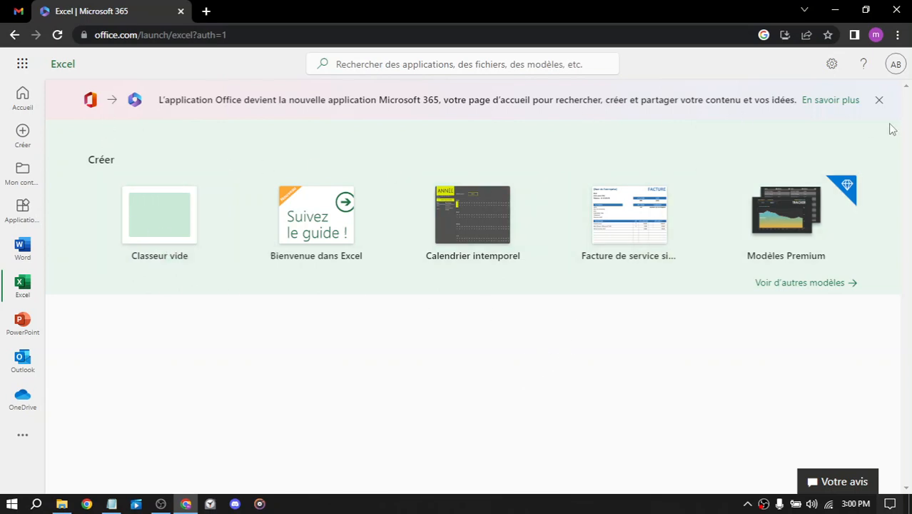
pyautogui.moveTo(885, 105)
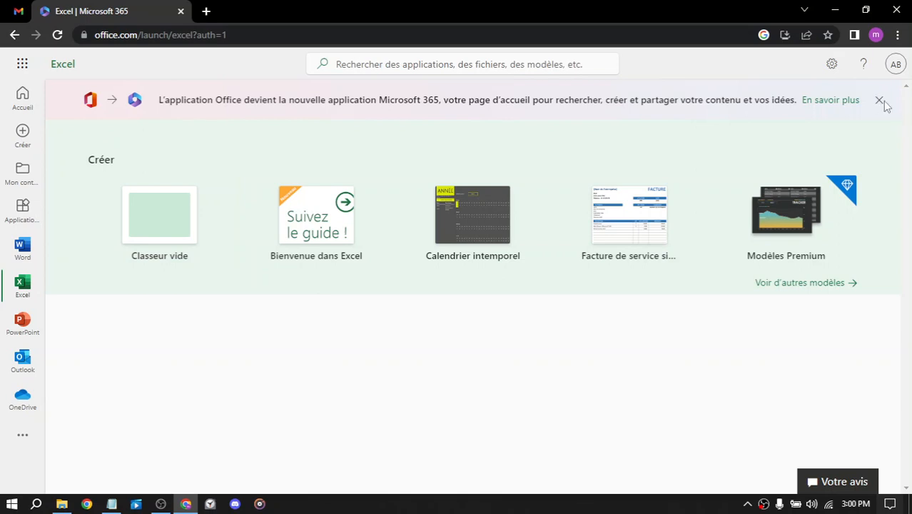
# - Dismiss the 'L'application Office devient…' Microsoft 365 rebranding banner on the Excel start page
pyautogui.click(881, 100)
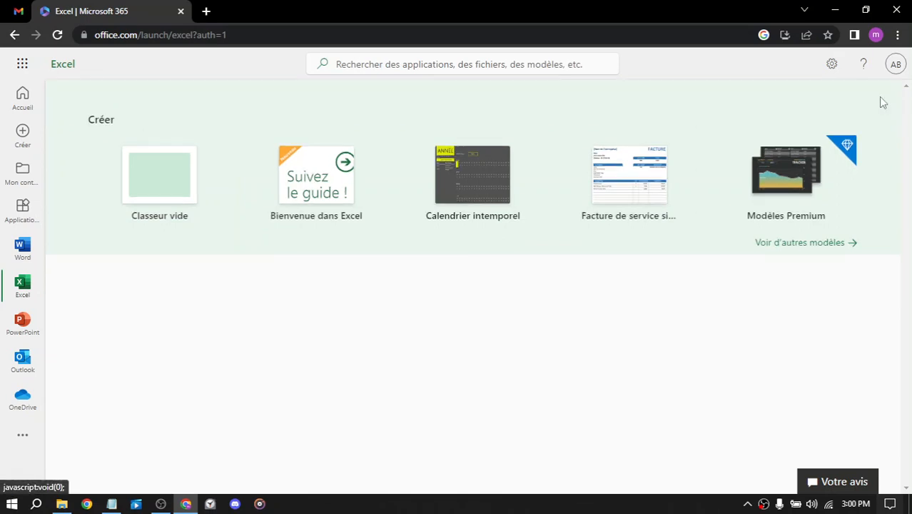
pyautogui.moveTo(3, 204)
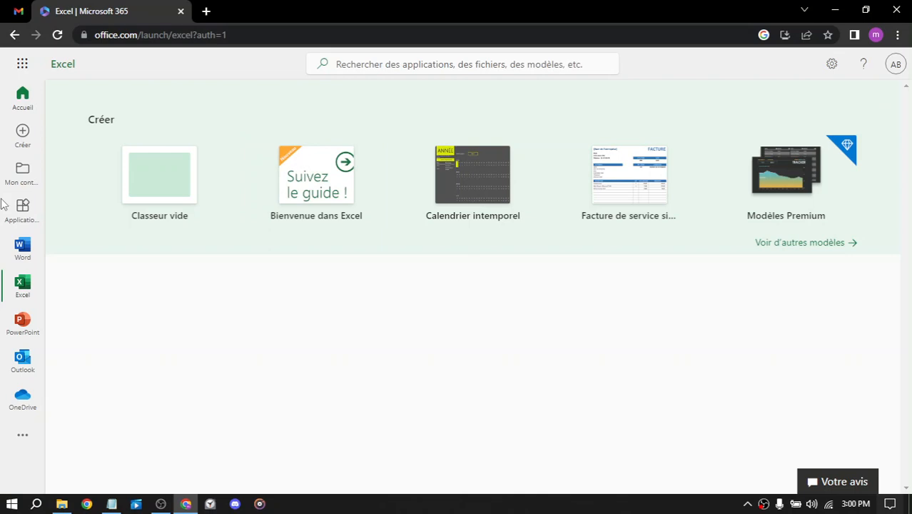
pyautogui.moveTo(777, 48)
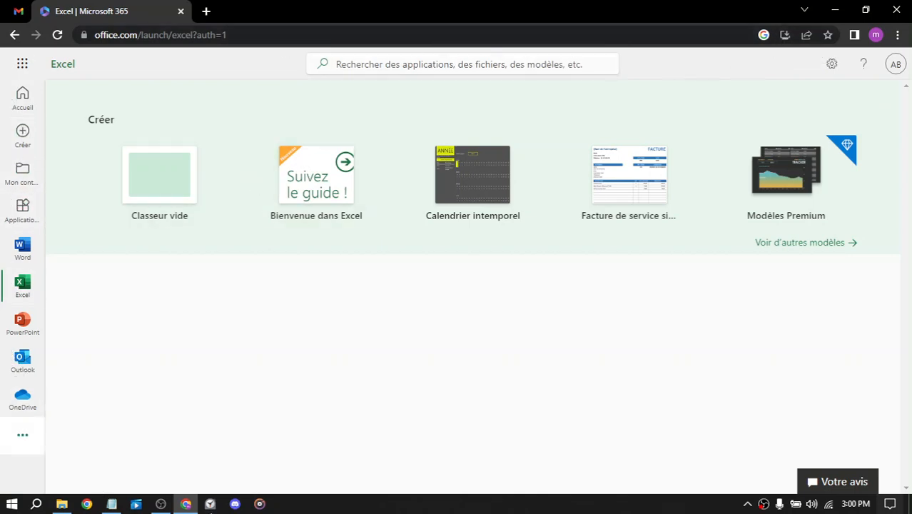
pyautogui.moveTo(421, 180)
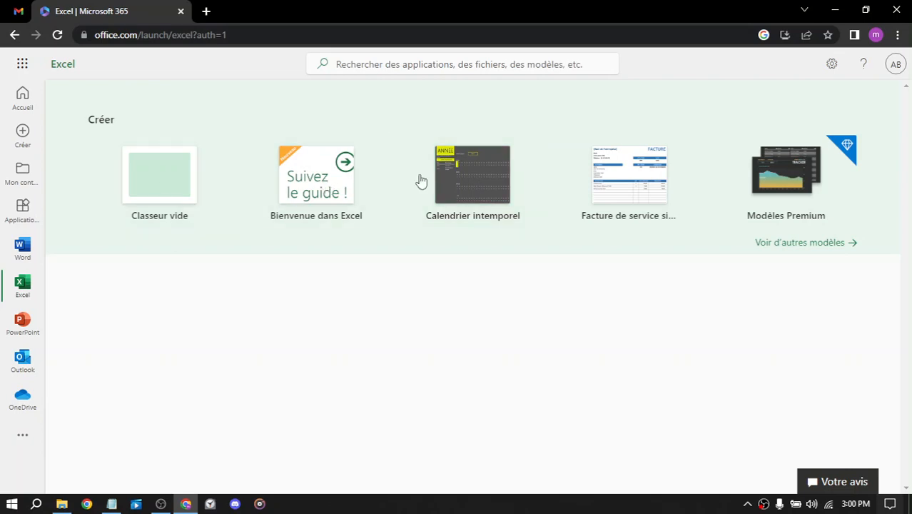
pyautogui.moveTo(160, 175)
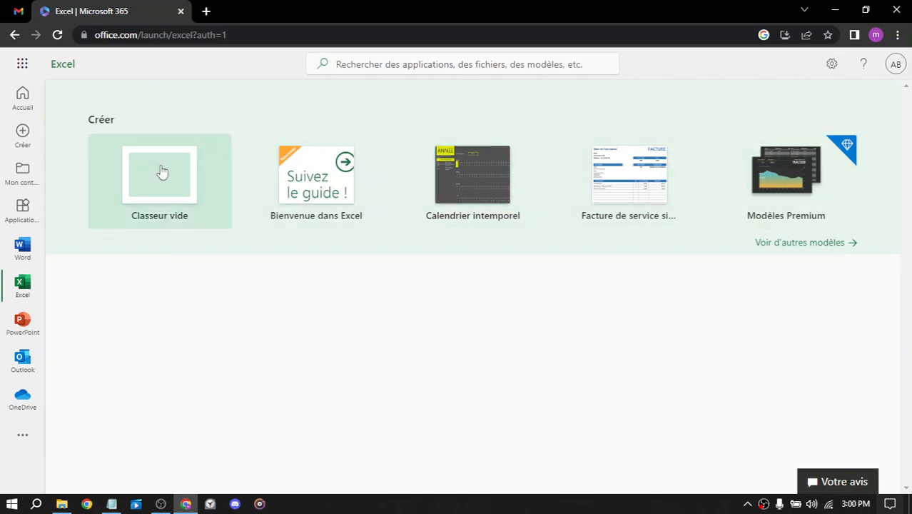
# - Create the blank workbook Livre.xlsx and answer the 'Découvrir Excel en 60 secondes' popup
pyautogui.click(159, 174)
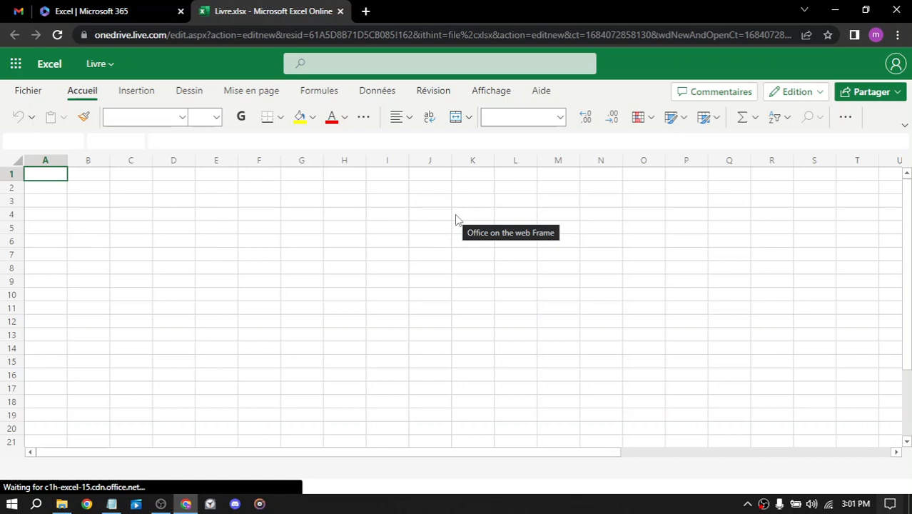
pyautogui.moveTo(405, 212)
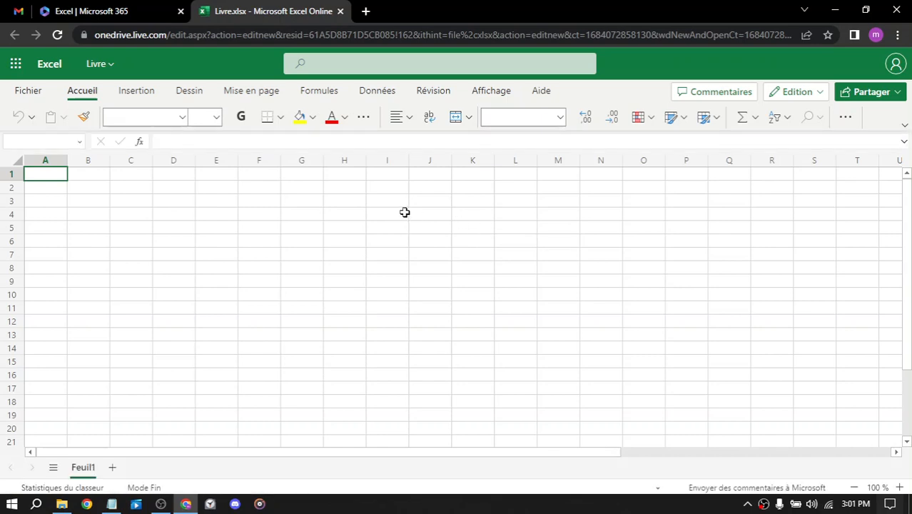
pyautogui.scroll(-3)
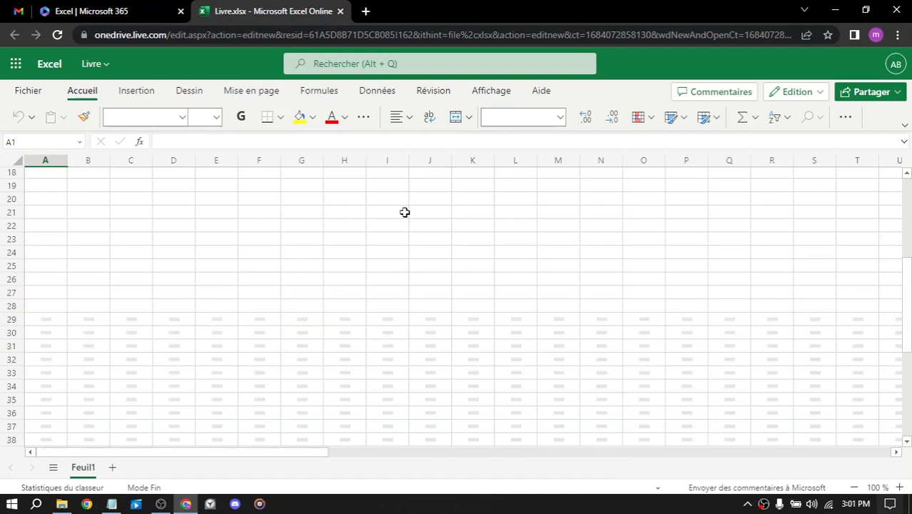
pyautogui.scroll(-3)
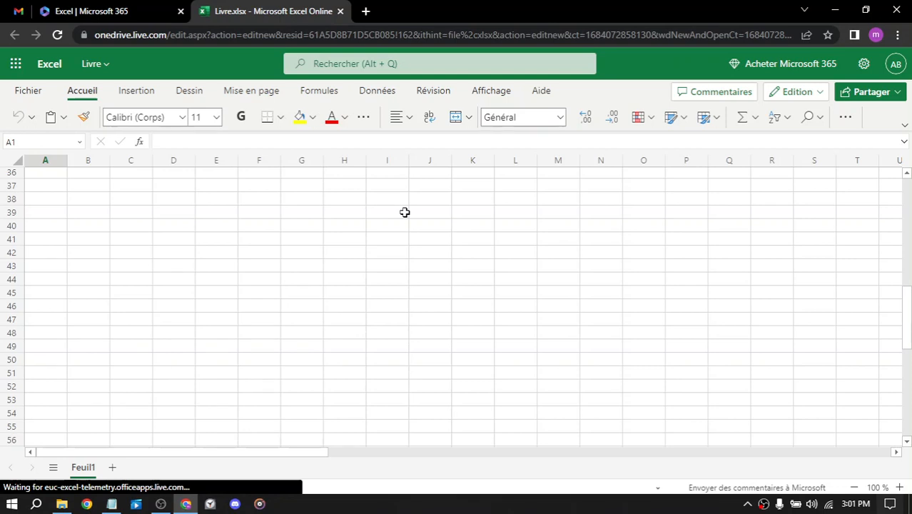
pyautogui.scroll(3)
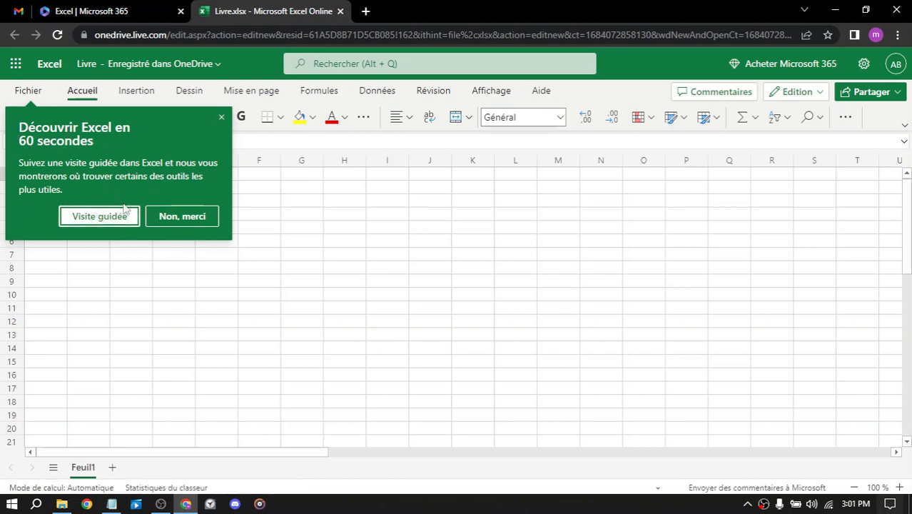
pyautogui.click(99, 217)
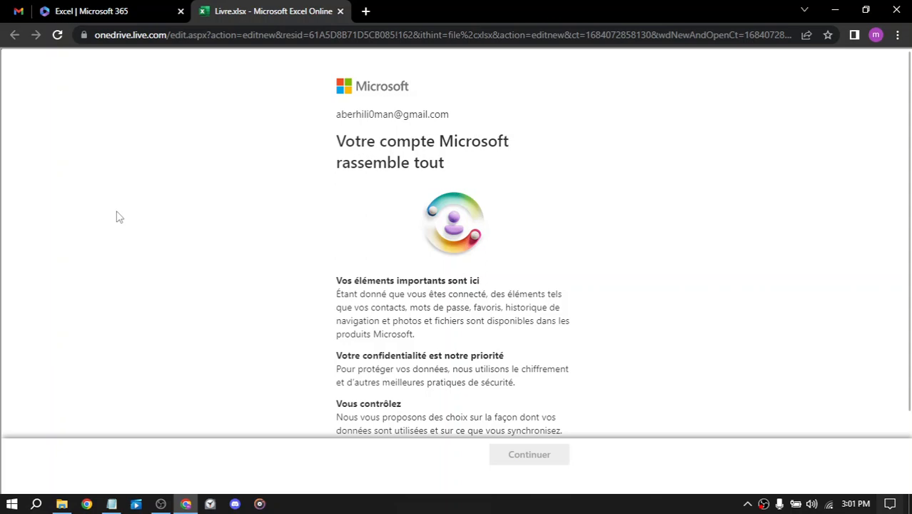
pyautogui.moveTo(331, 149)
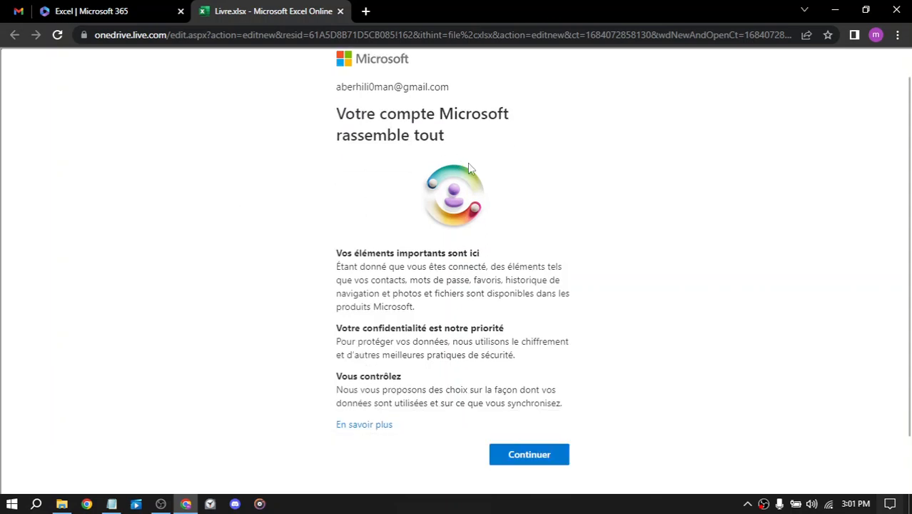
pyautogui.moveTo(539, 473)
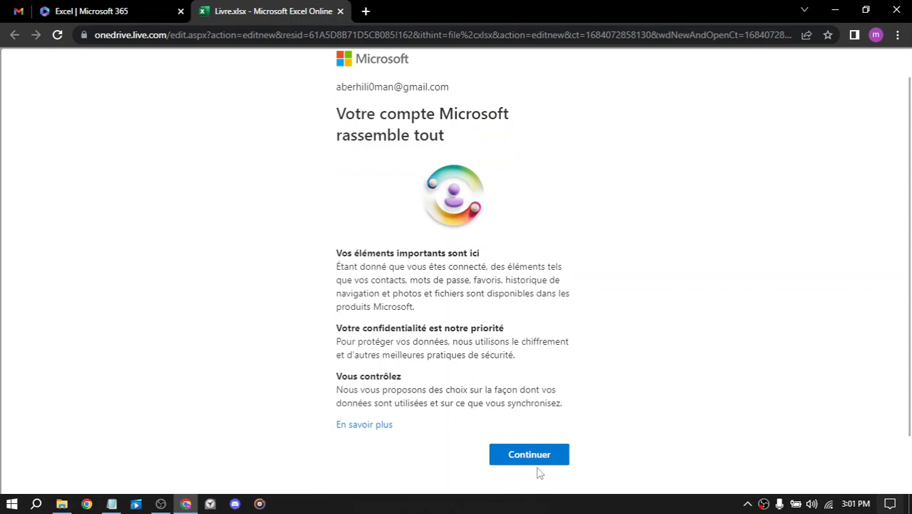
# - Continue past the 'Votre compte Microsoft rassemble tout' page back to the Livre workbook
pyautogui.click(529, 454)
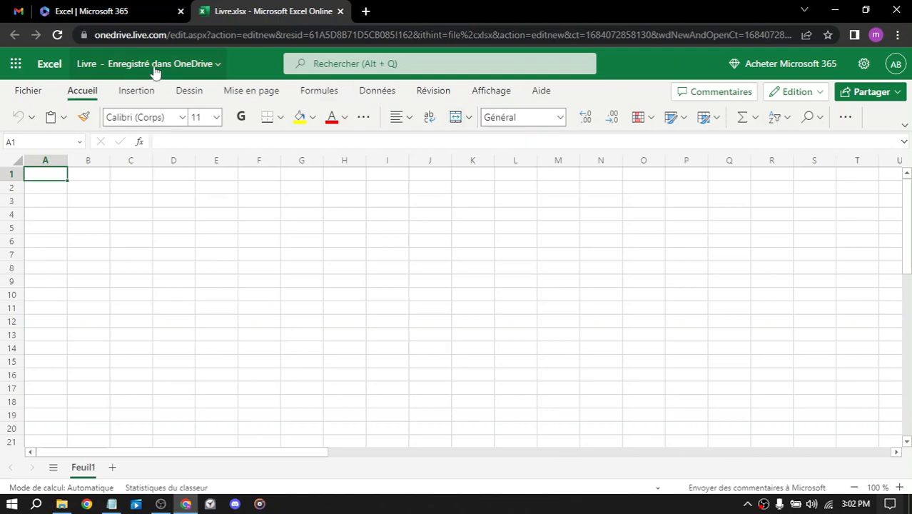
# - Close the Paramètres panel and open 'Mon compte Microsoft' from the account menu
pyautogui.click(864, 64)
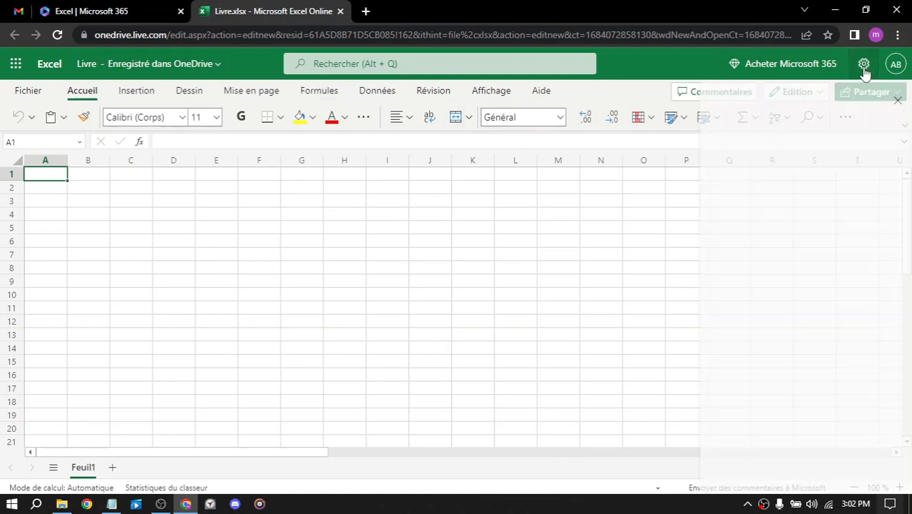
pyautogui.click(863, 63)
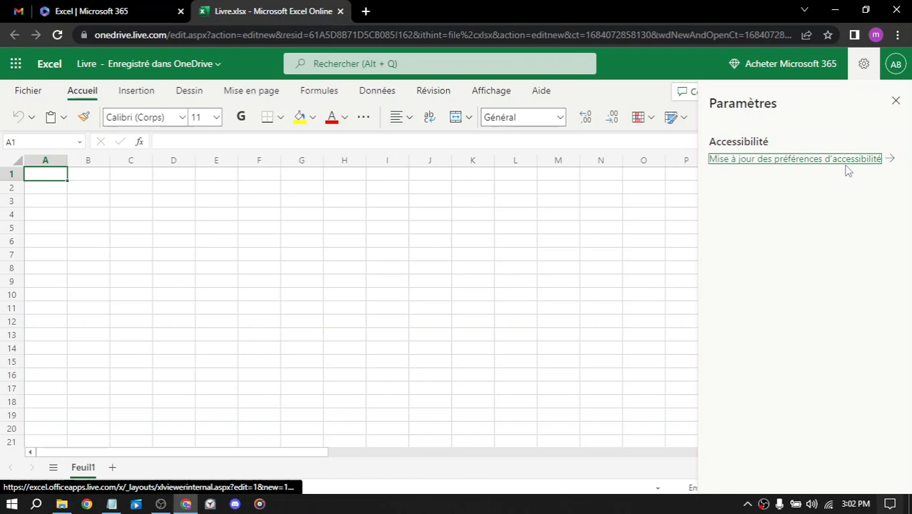
pyautogui.click(794, 158)
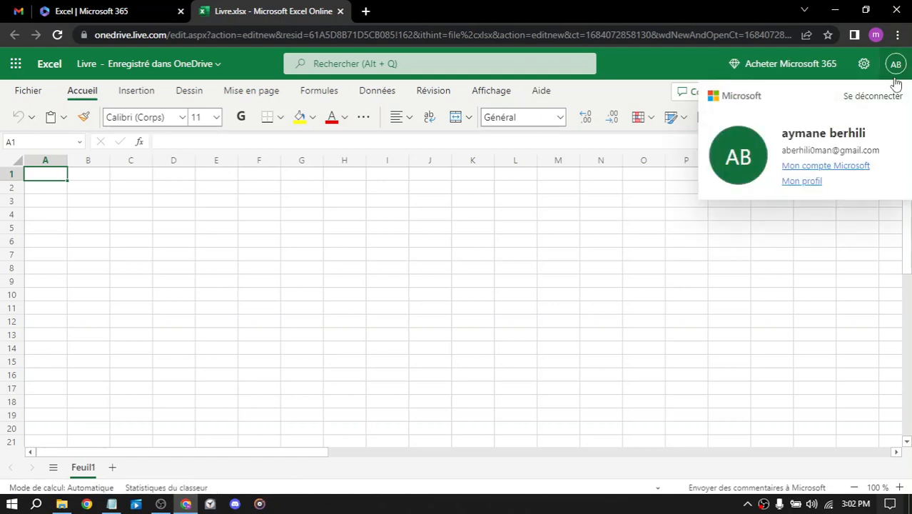
pyautogui.click(826, 164)
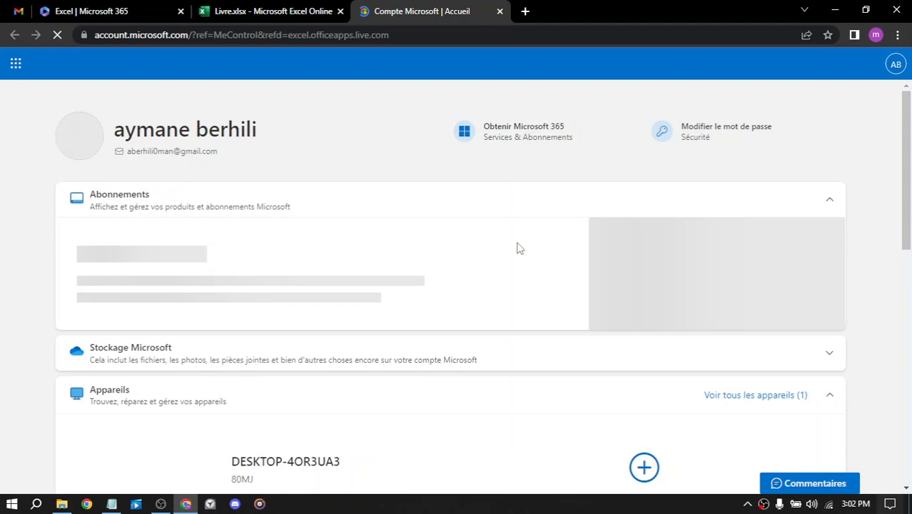
# - Scroll through the Microsoft account home page to the bottom and back up
pyautogui.scroll(-3)
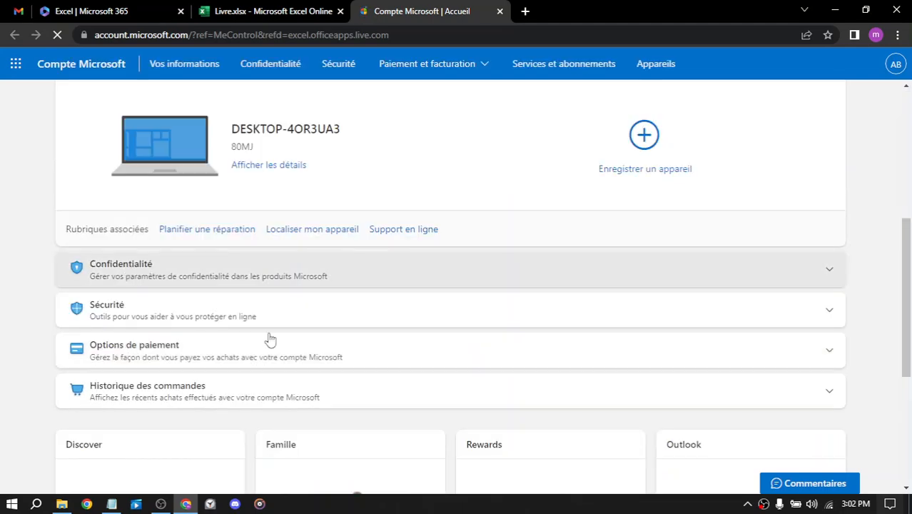
pyautogui.scroll(-3)
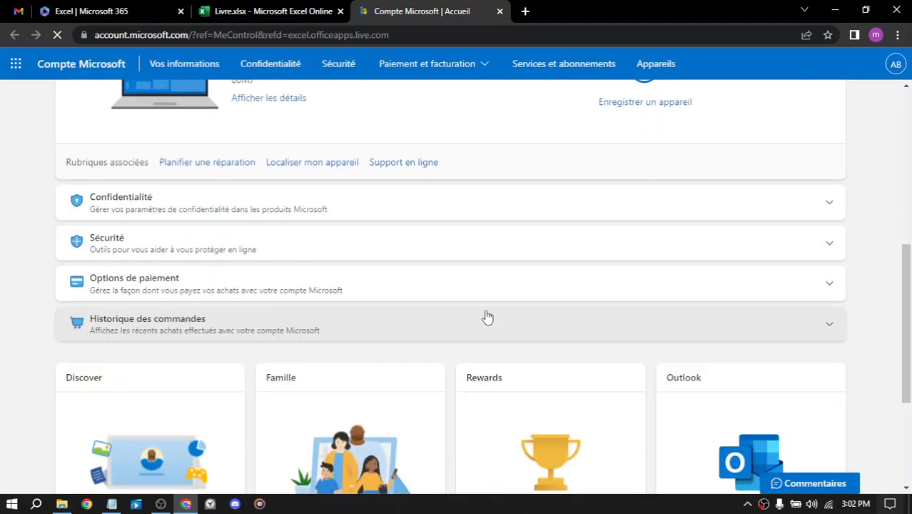
pyautogui.scroll(-3)
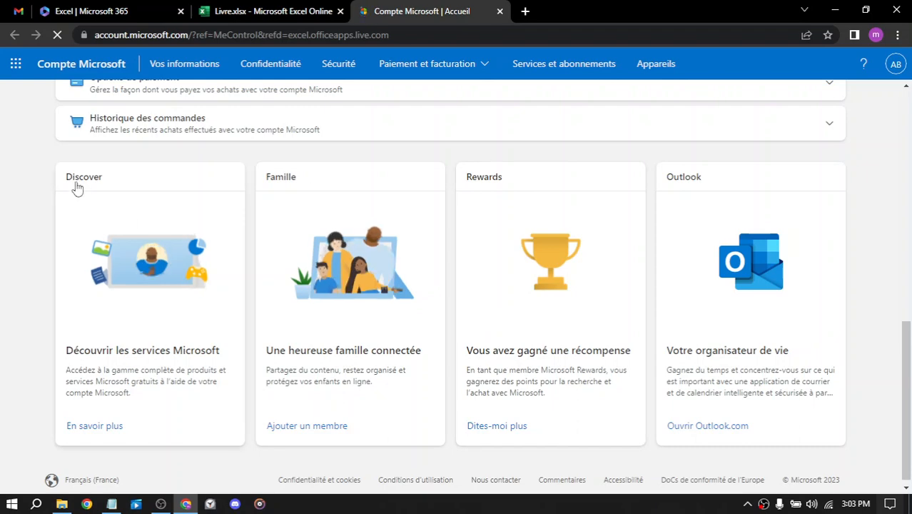
pyautogui.scroll(3)
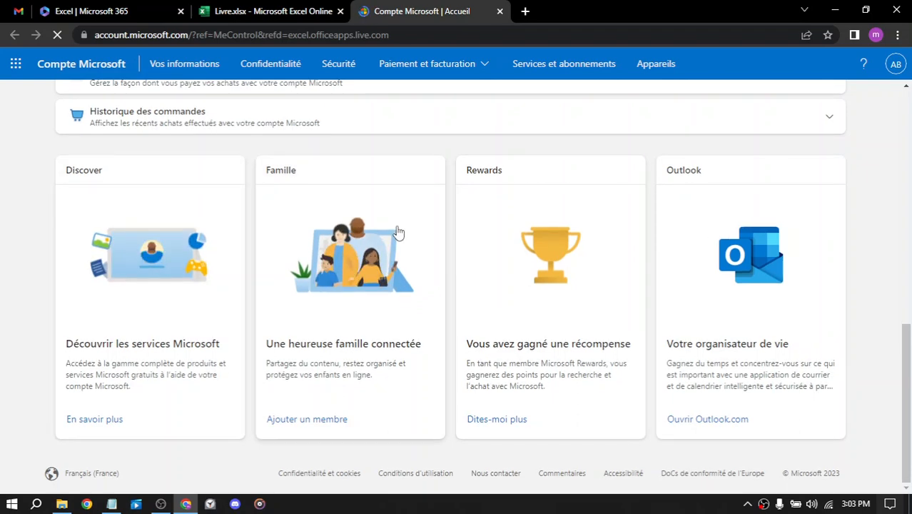
pyautogui.scroll(3)
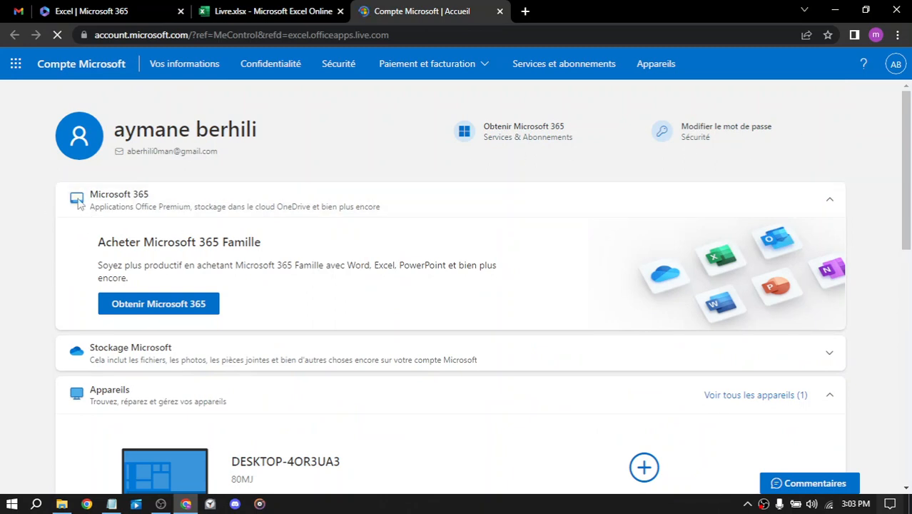
pyautogui.scroll(-3)
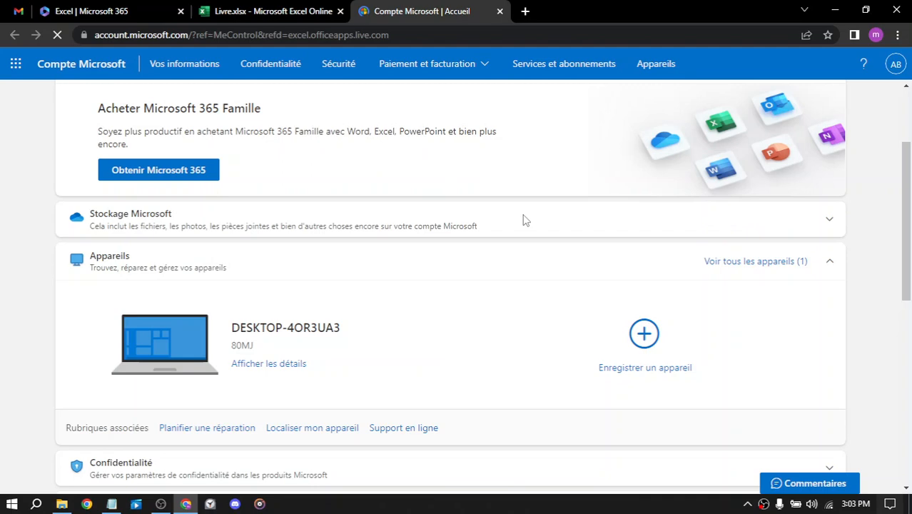
pyautogui.scroll(-3)
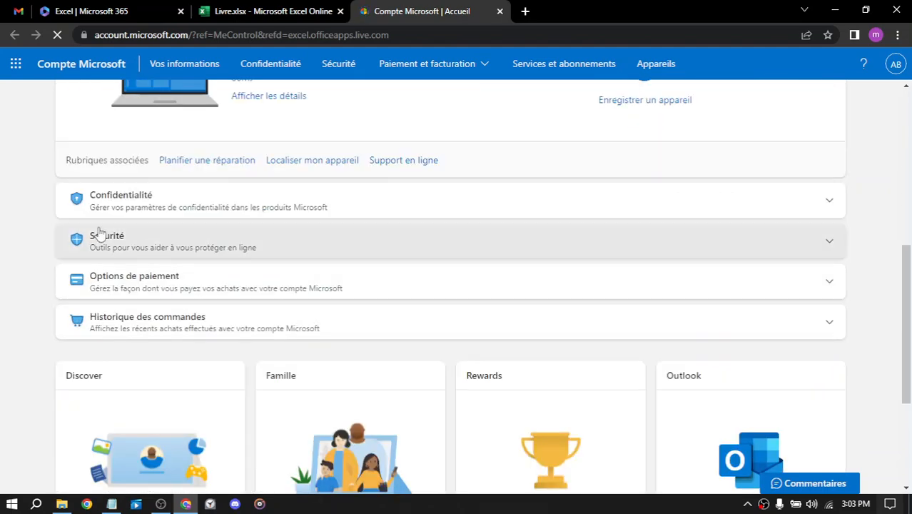
pyautogui.moveTo(190, 230)
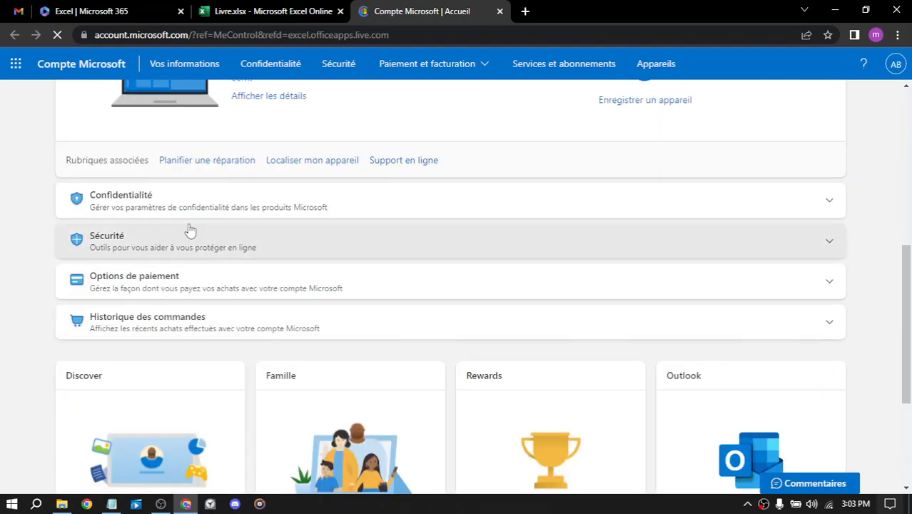
pyautogui.scroll(-3)
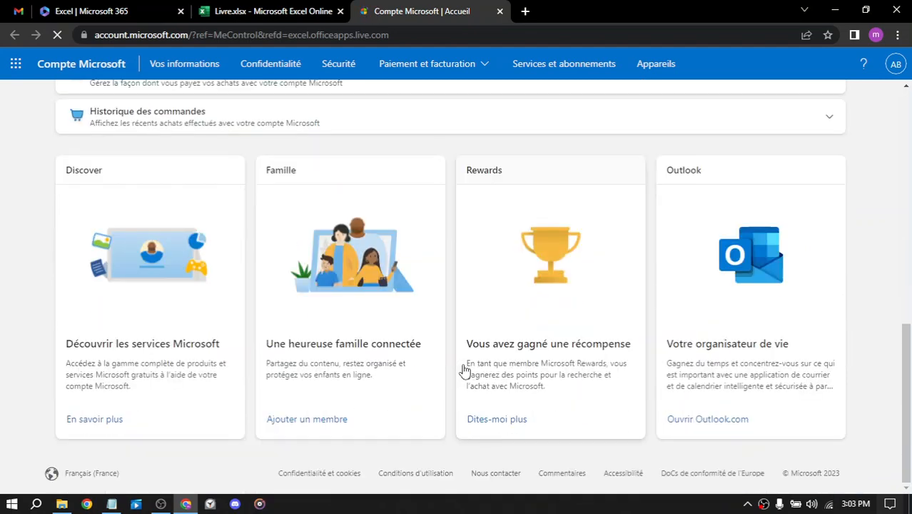
pyautogui.scroll(3)
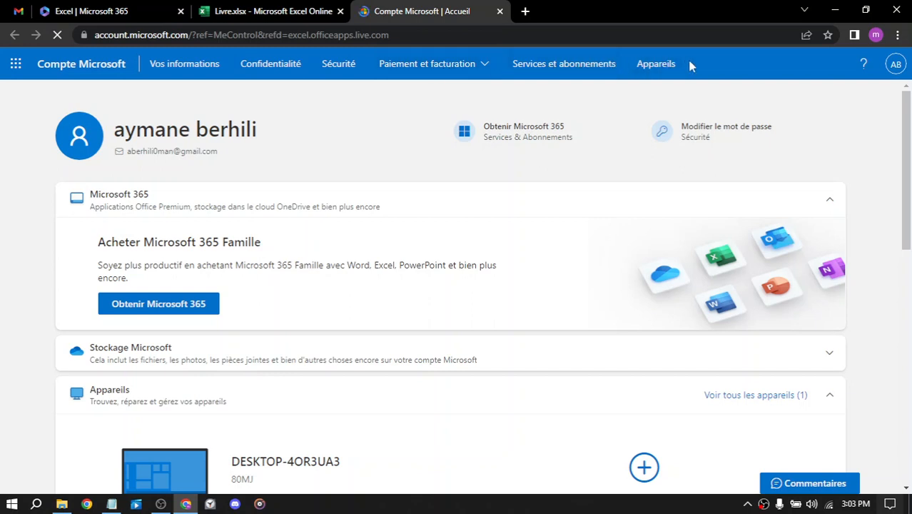
pyautogui.moveTo(844, 154)
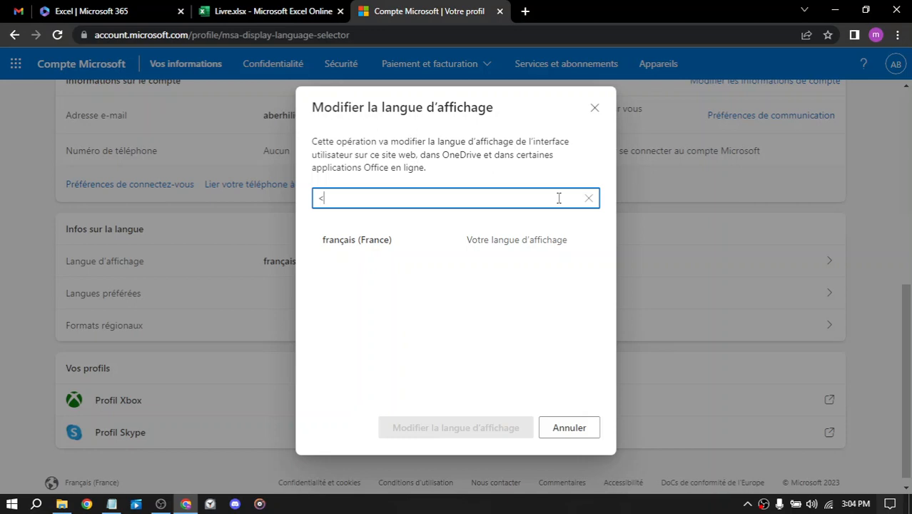
pyautogui.moveTo(343, 205)
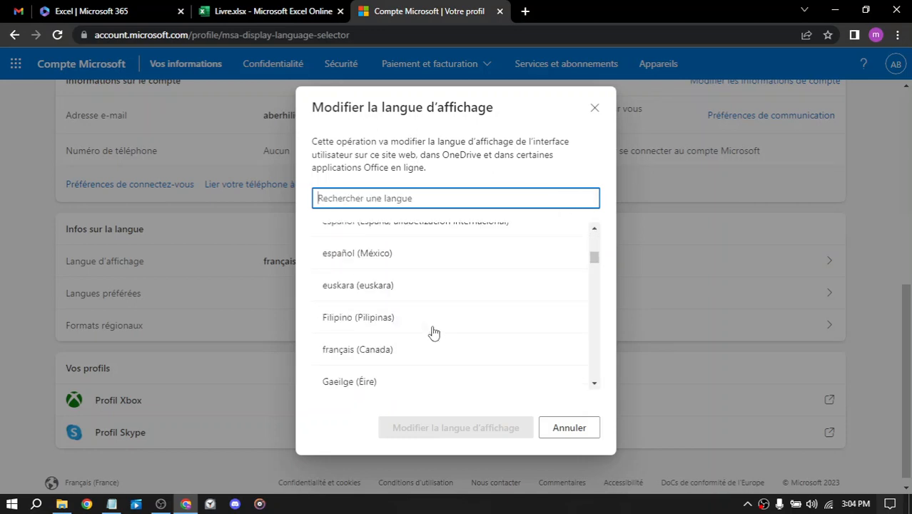
# - Confirm changing the account display language to English (United States)
pyautogui.scroll(3)
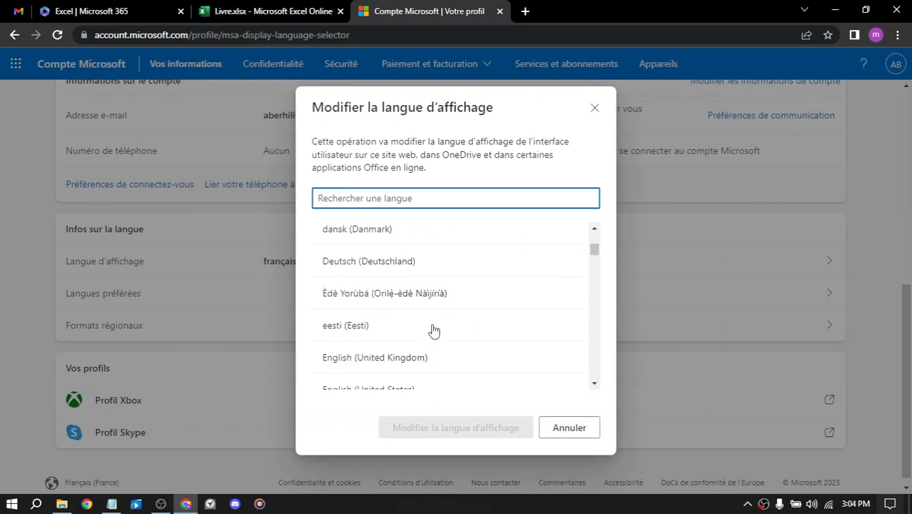
pyautogui.scroll(3)
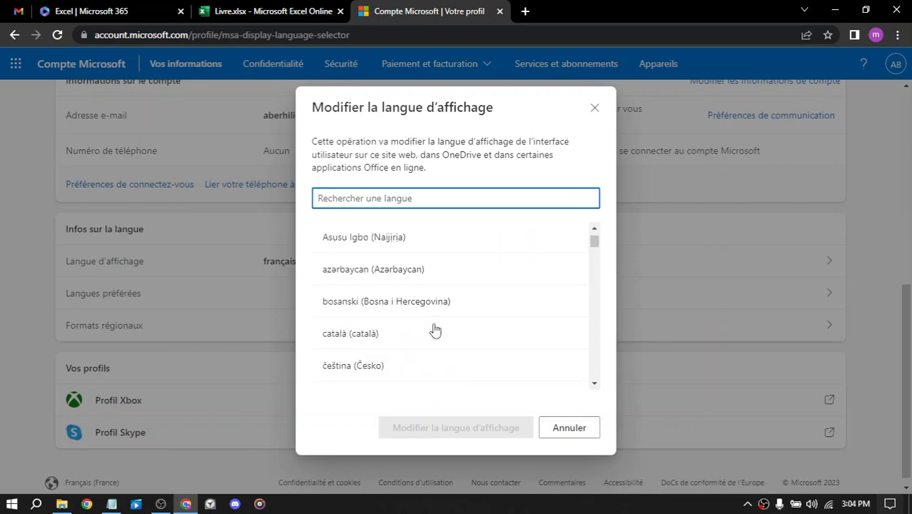
pyautogui.scroll(-3)
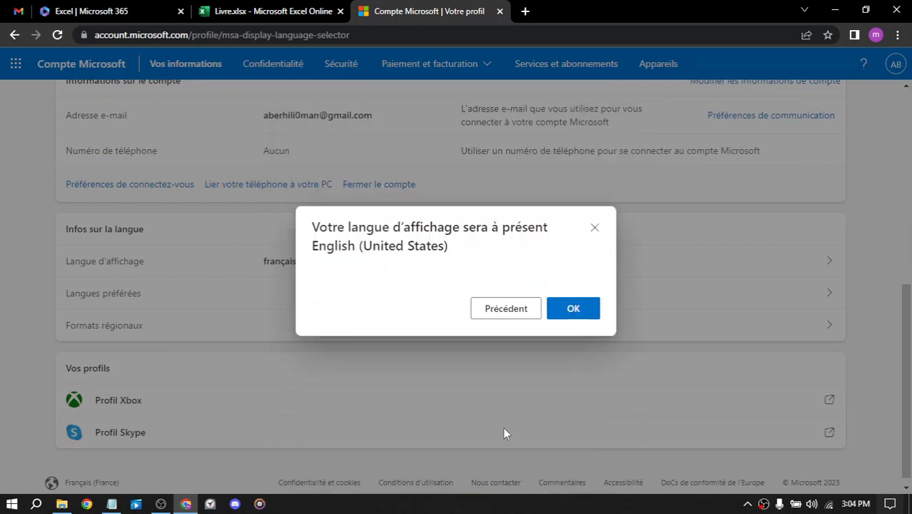
pyautogui.click(573, 307)
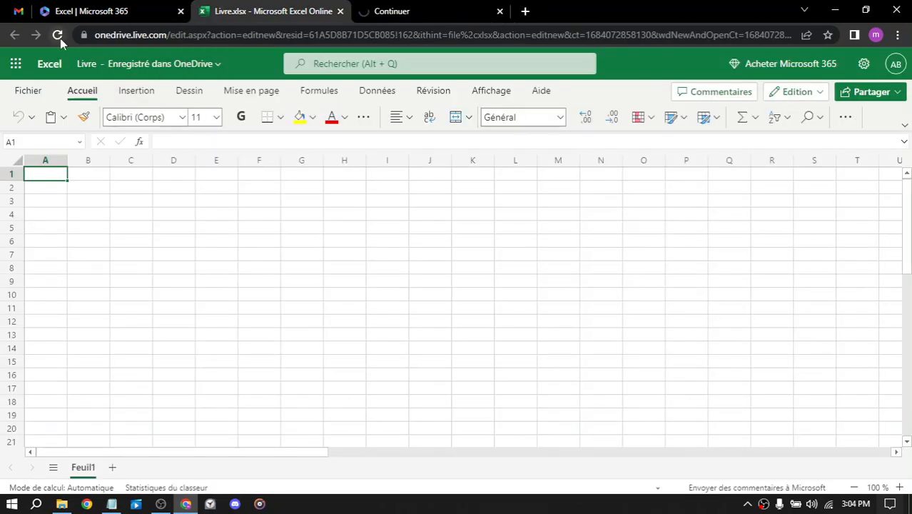
# - Reload the Livre workbook page in Excel
pyautogui.click(57, 35)
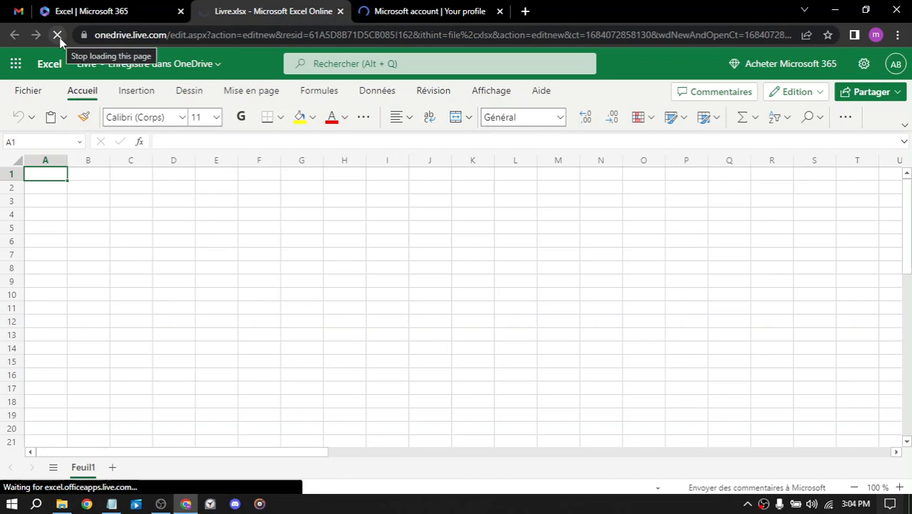
pyautogui.click(57, 34)
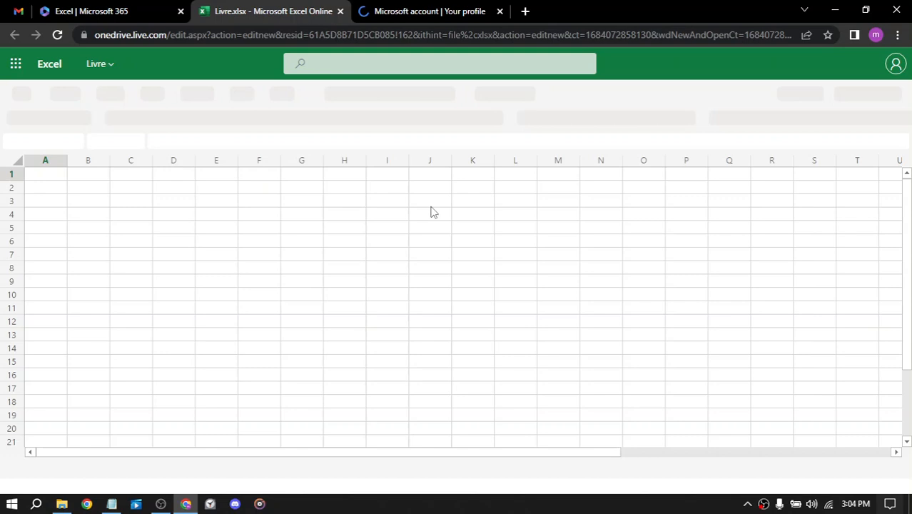
pyautogui.click(45, 173)
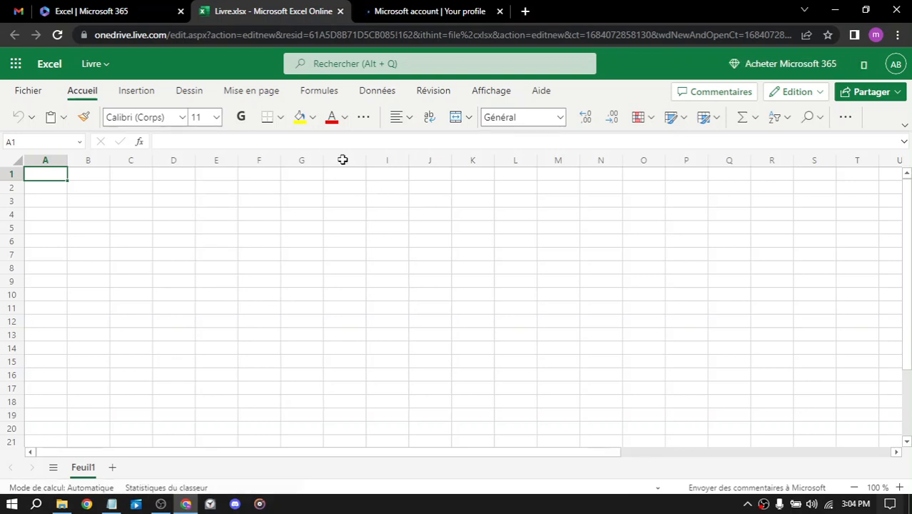
pyautogui.moveTo(339, 226)
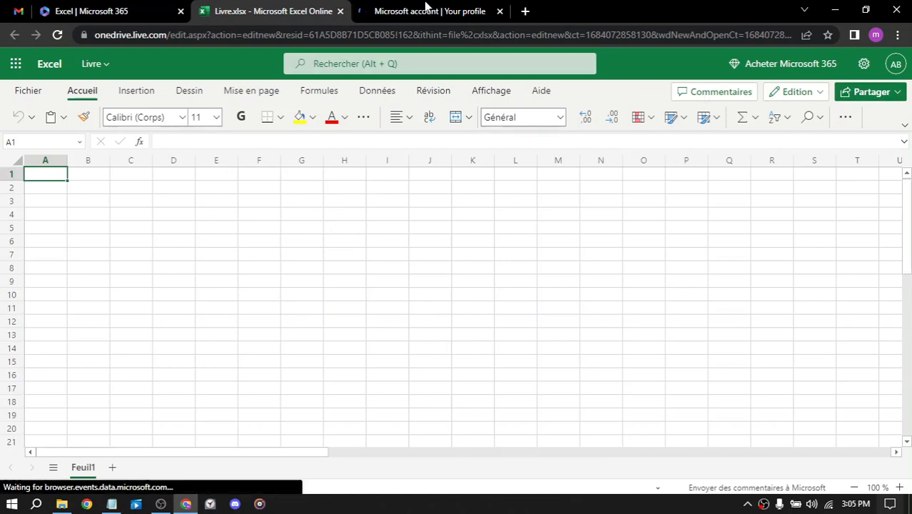
# - Dismiss the language-changed notice and check the profile's English (United States) language info
pyautogui.click(428, 11)
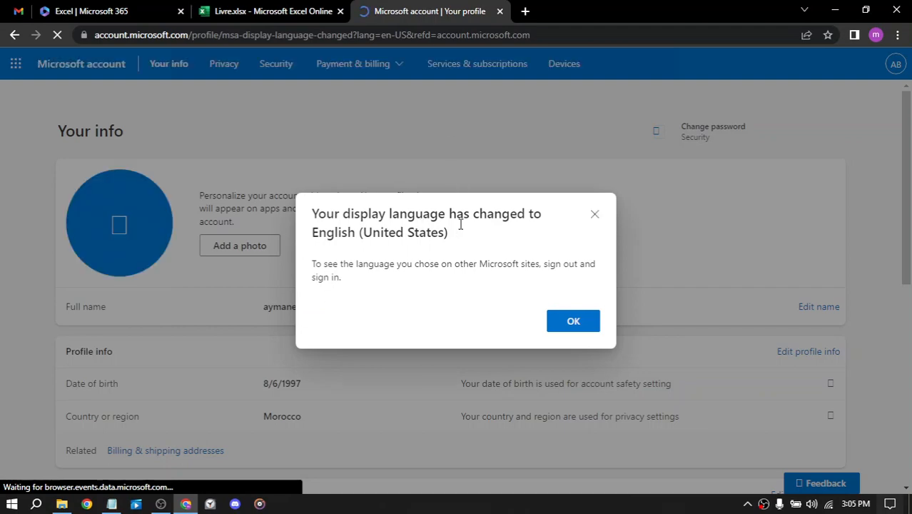
pyautogui.click(573, 320)
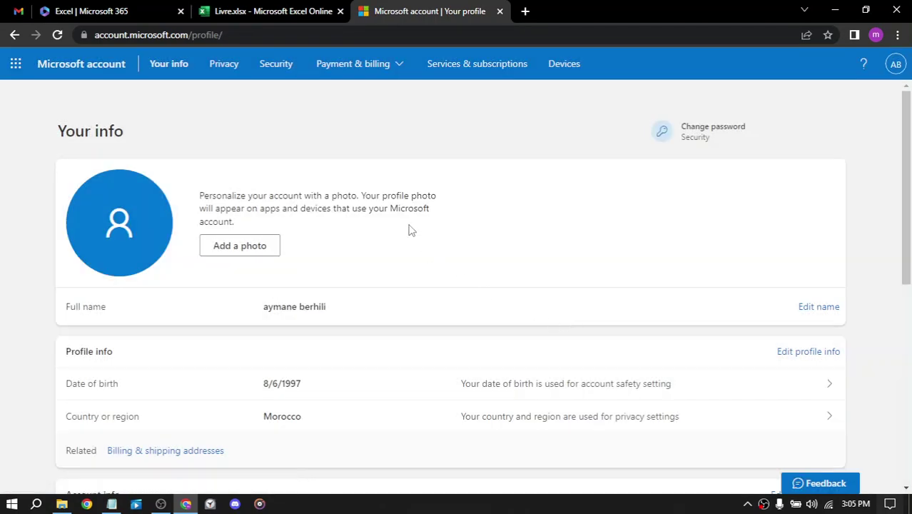
pyautogui.scroll(-3)
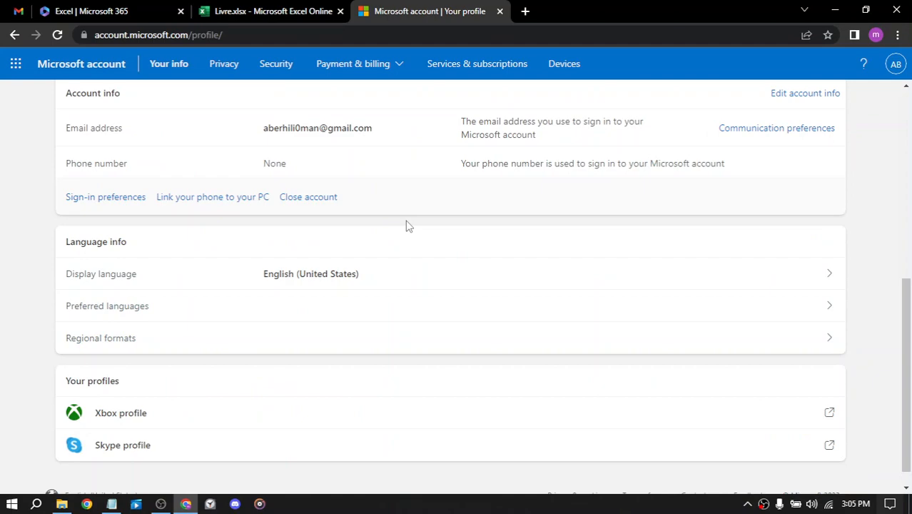
pyautogui.scroll(3)
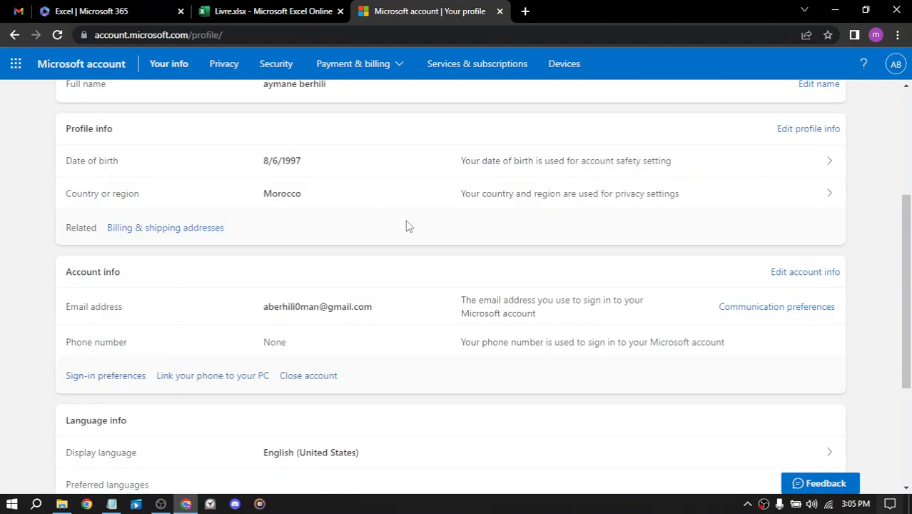
# - Bring the Livre.xlsx - Microsoft Excel Online tab back to the front
pyautogui.click(274, 11)
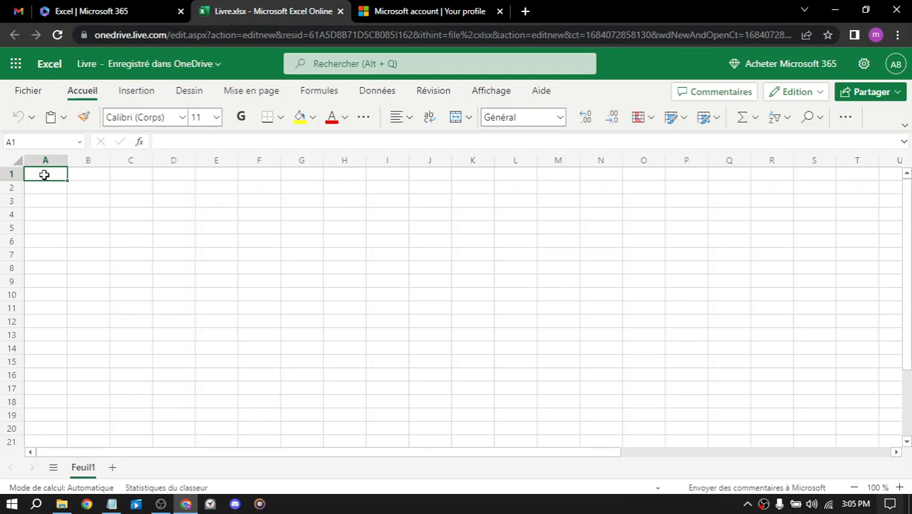
pyautogui.moveTo(224, 203)
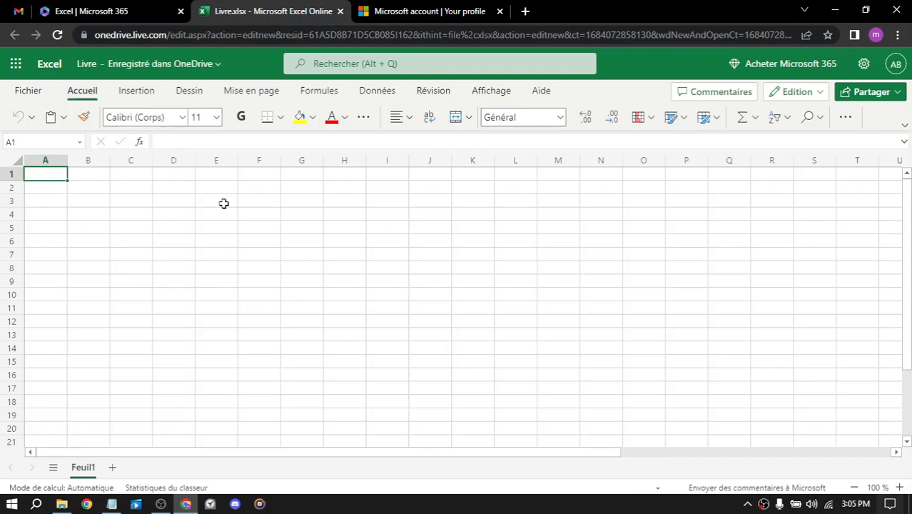
pyautogui.moveTo(254, 215)
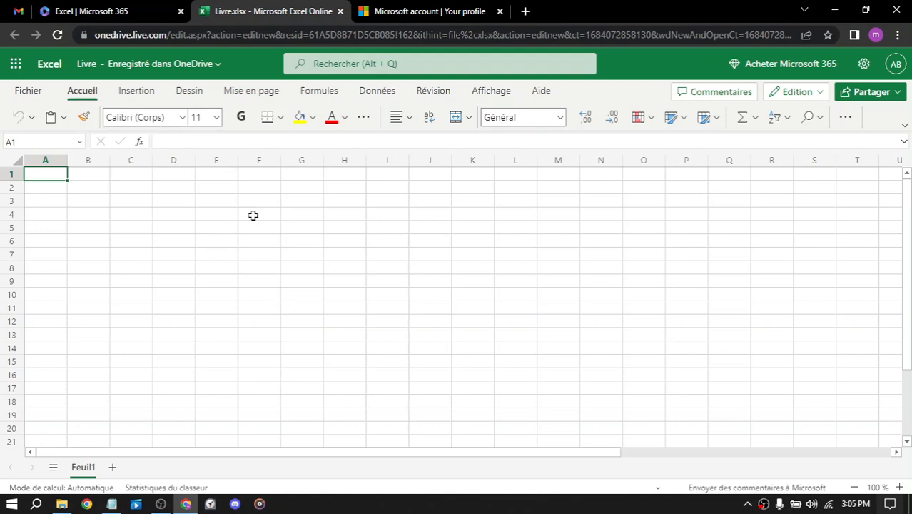
pyautogui.write('10')
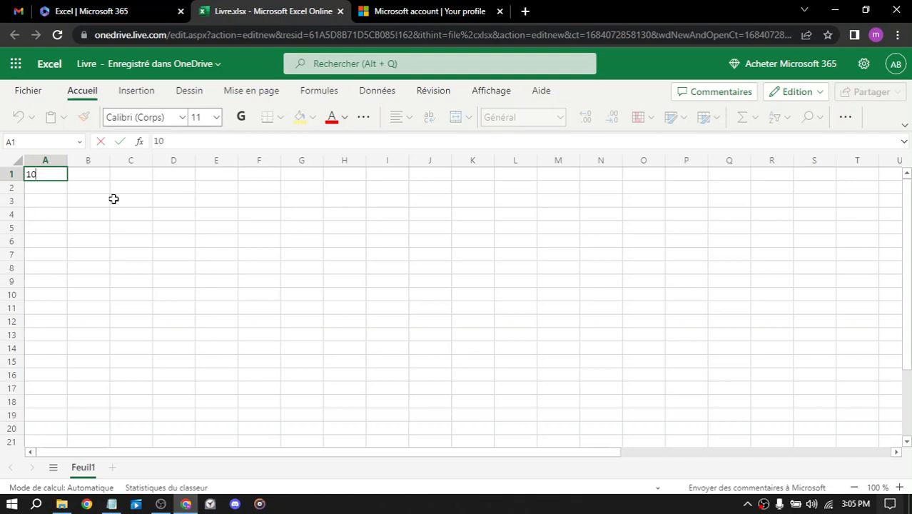
pyautogui.press('Tab')
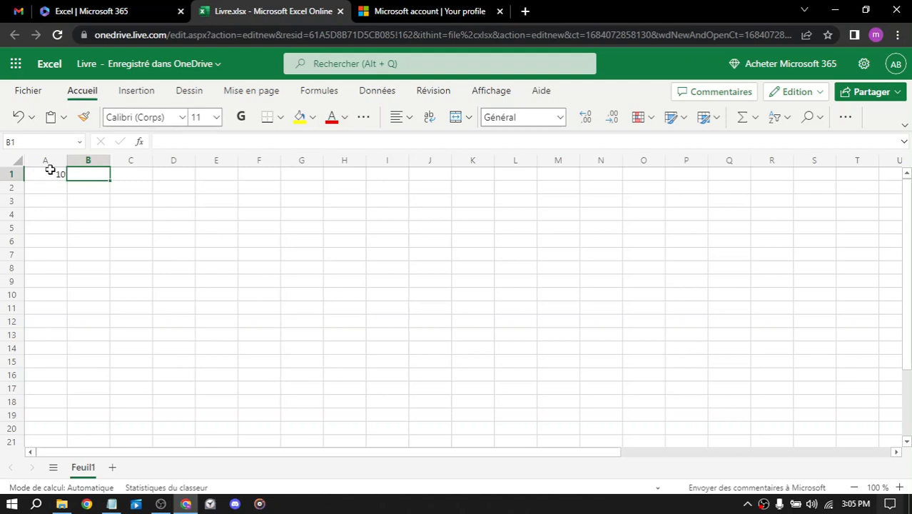
pyautogui.click(45, 174)
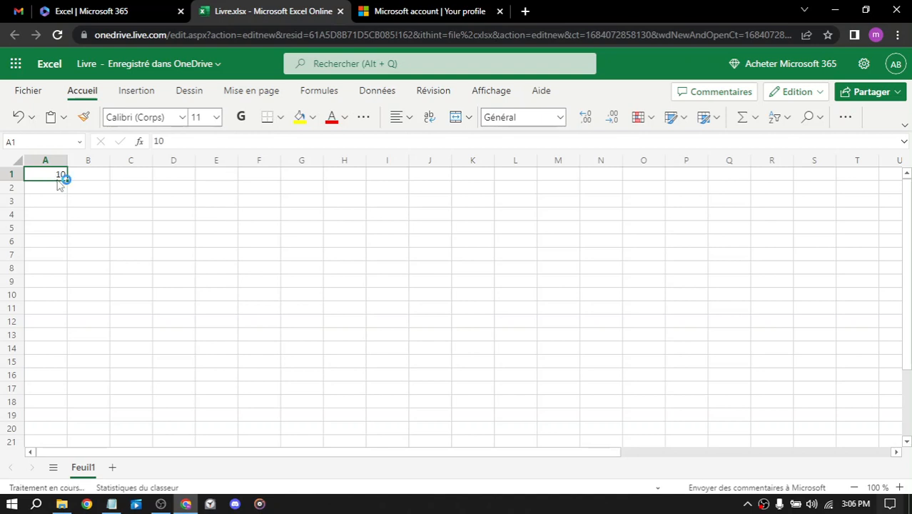
pyautogui.press('Delete')
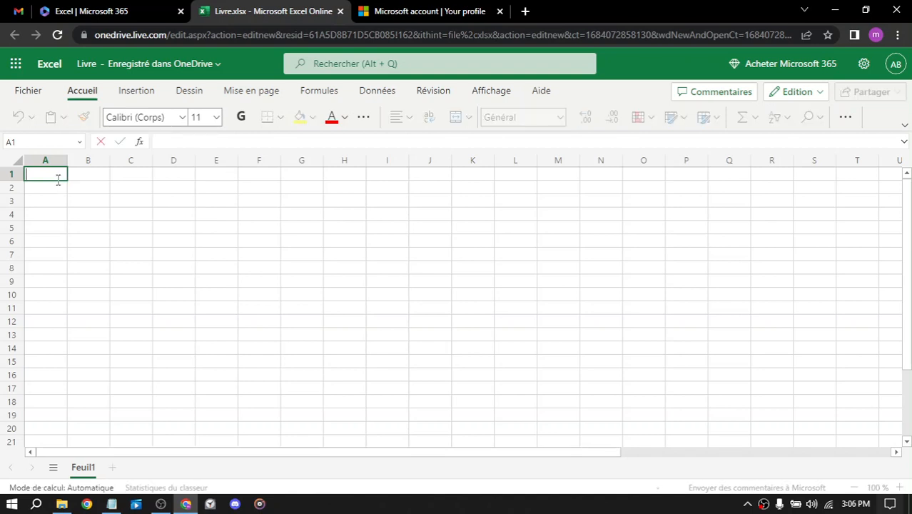
# - Type the headers Shop, quantity, price and total across A1:D1
pyautogui.write('Shop')
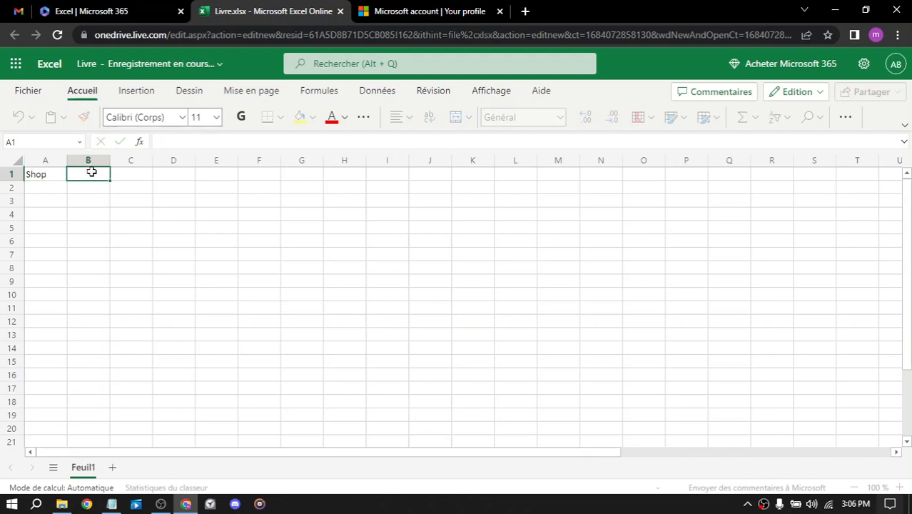
pyautogui.write('qua')
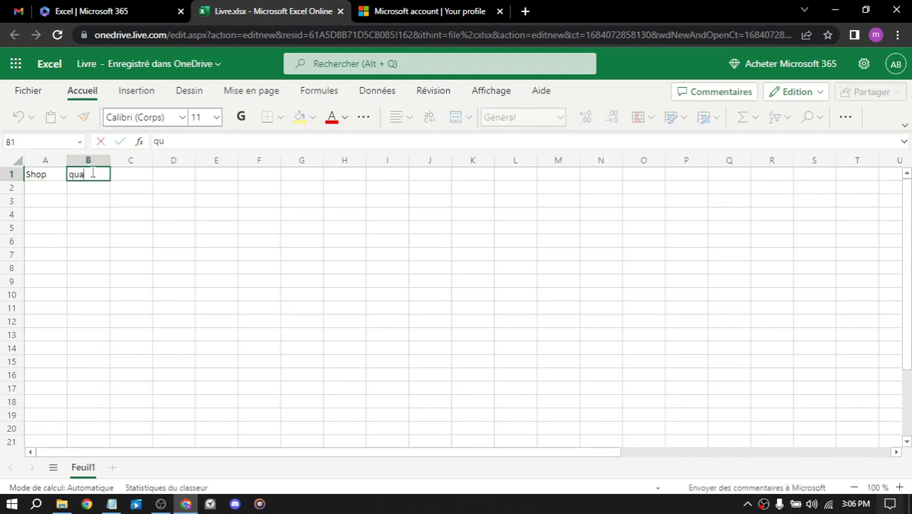
pyautogui.write('ntity')
pyautogui.click(131, 174)
pyautogui.write('p')
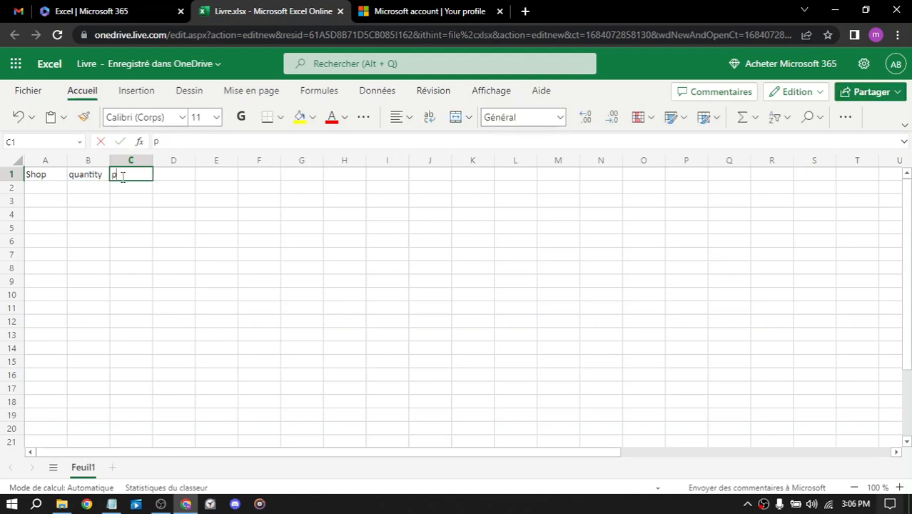
pyautogui.write('r')
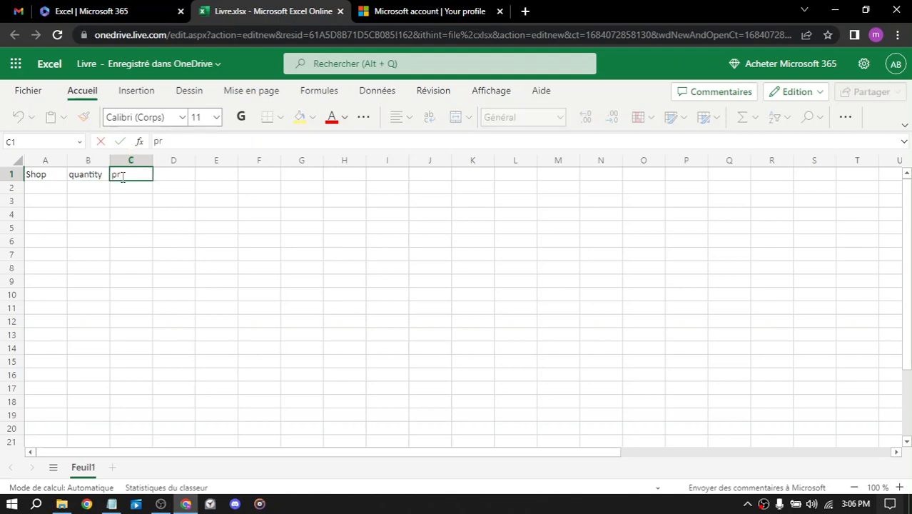
pyautogui.write('icz')
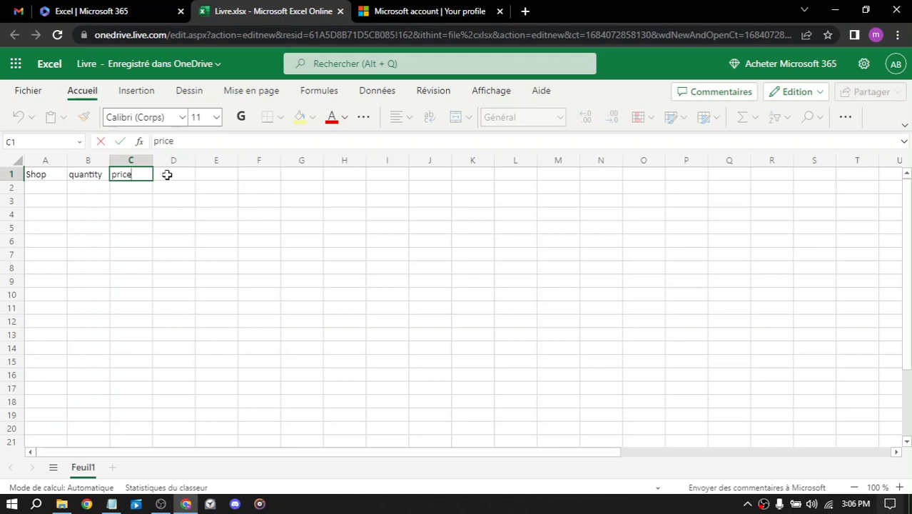
pyautogui.press('enter')
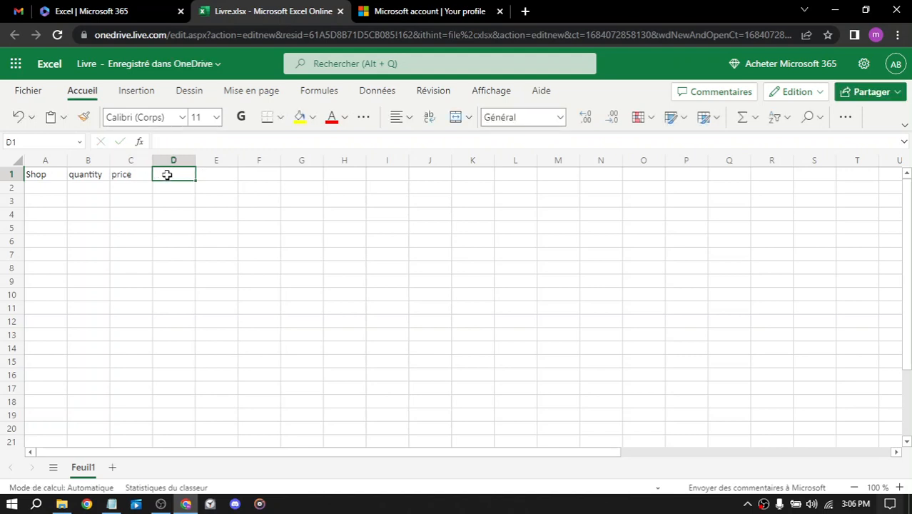
pyautogui.write('total')
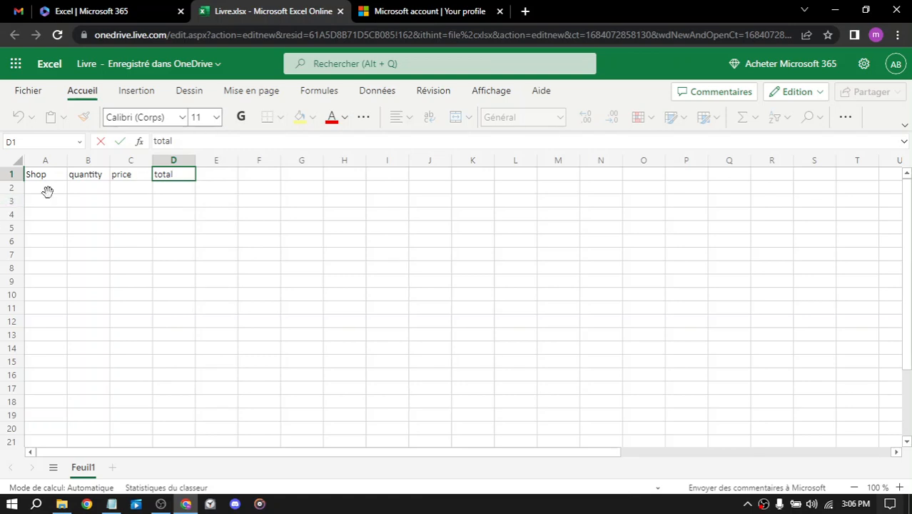
# - Enter bear, 3 and 1520 in the second row under Shop, quantity and price
pyautogui.click(45, 187)
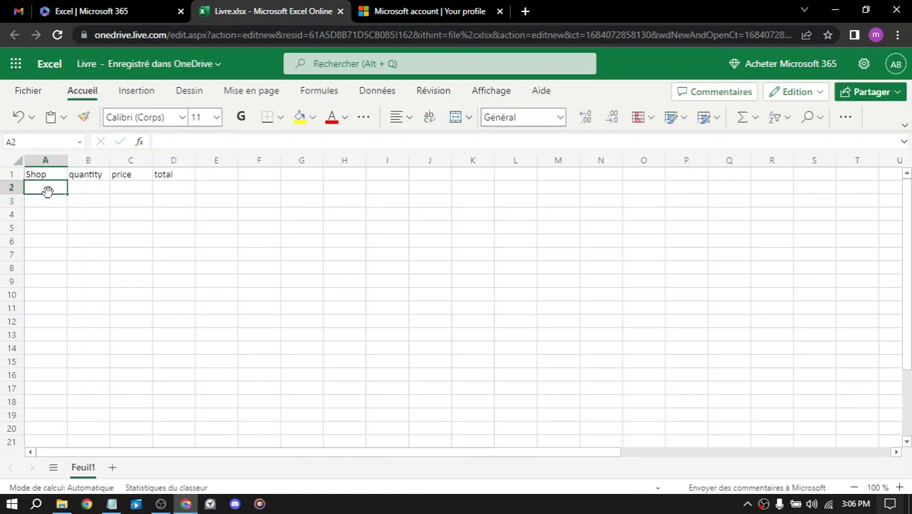
pyautogui.write('b')
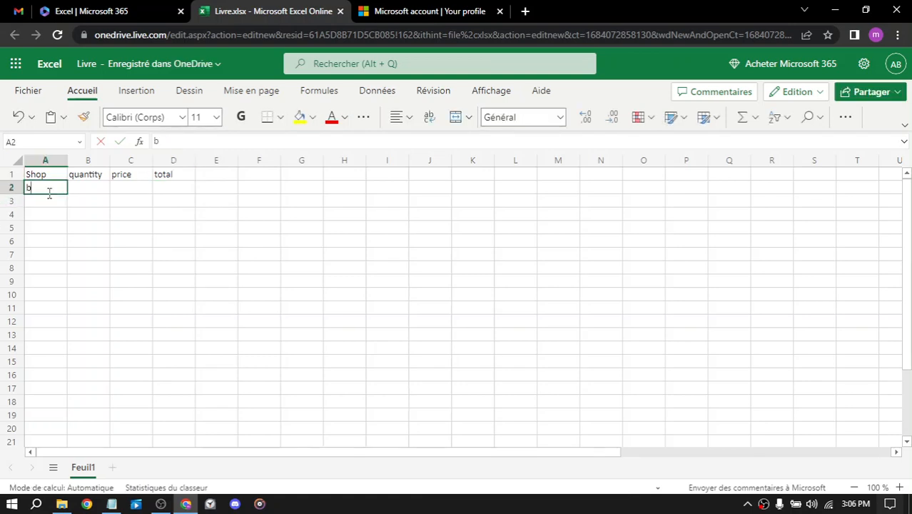
pyautogui.write('ear')
pyautogui.click(87, 187)
pyautogui.write('3')
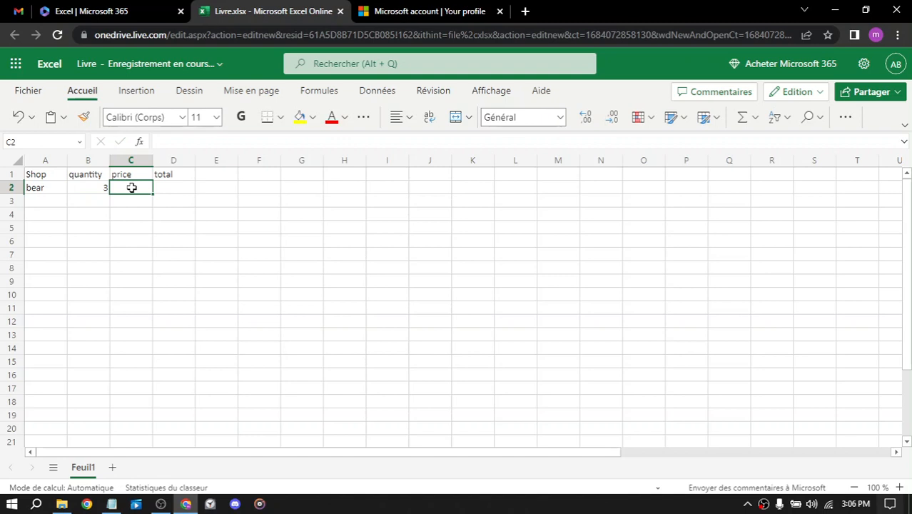
pyautogui.write('15')
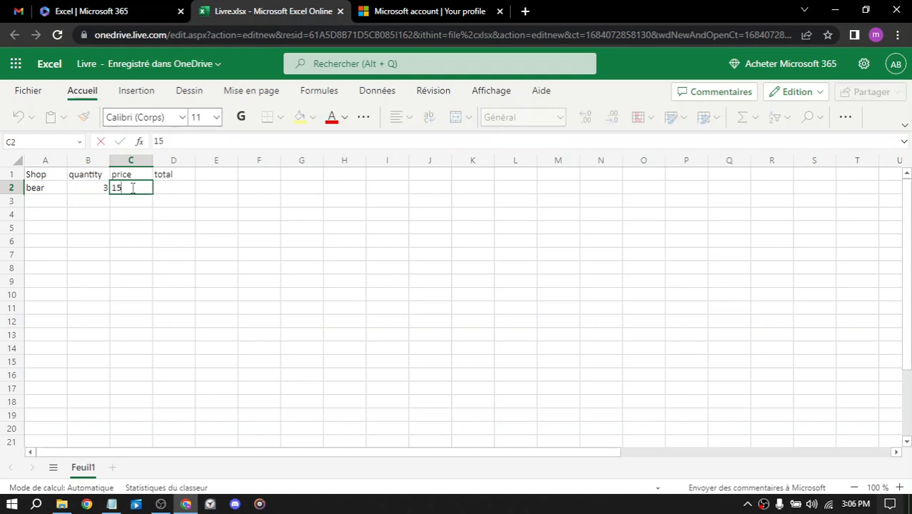
pyautogui.write('20')
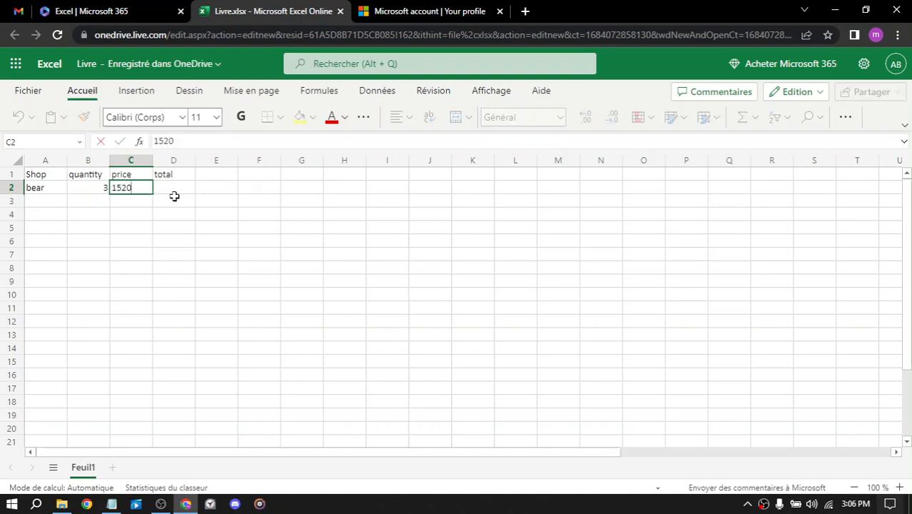
pyautogui.press('Tab')
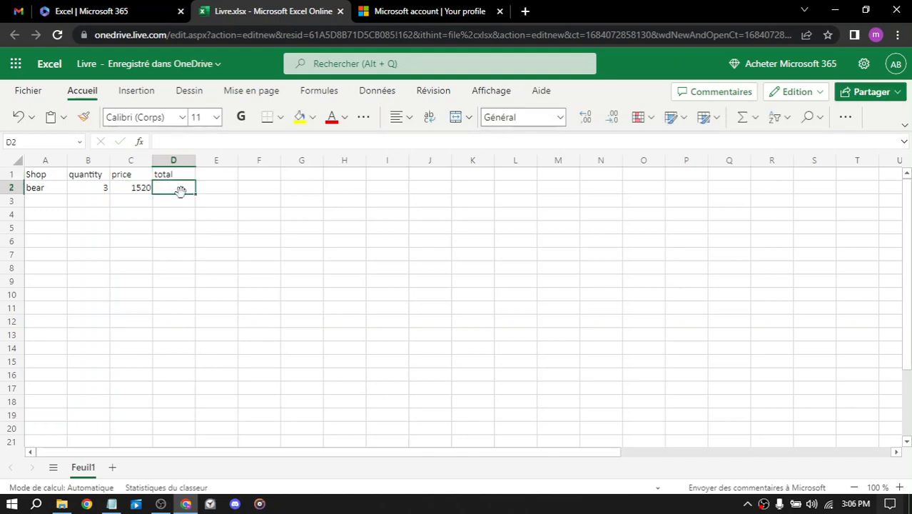
# - Enter the total formula =B2*C2 in D2, giving 4560
pyautogui.write('=')
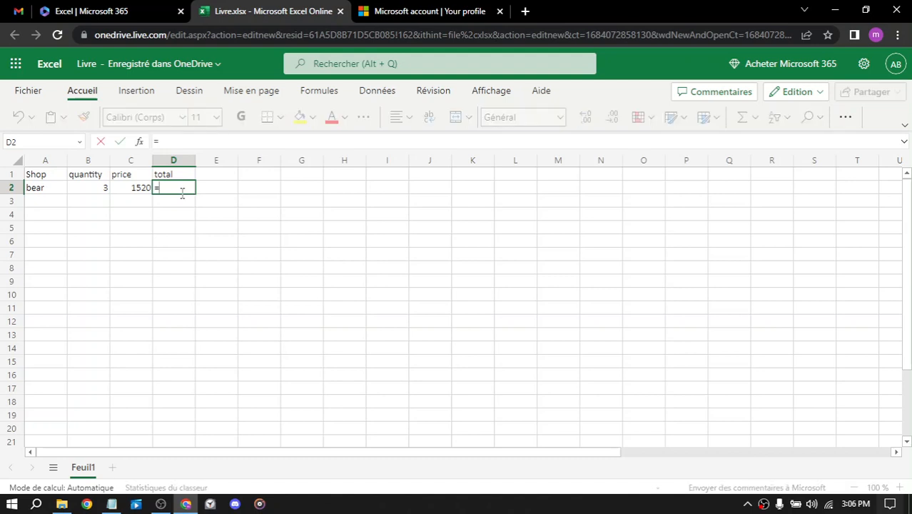
pyautogui.click(44, 187)
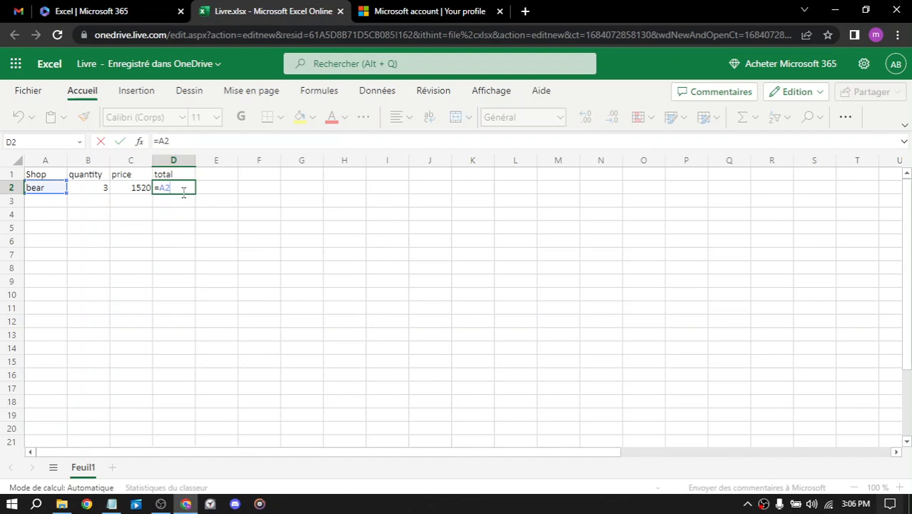
pyautogui.write('*')
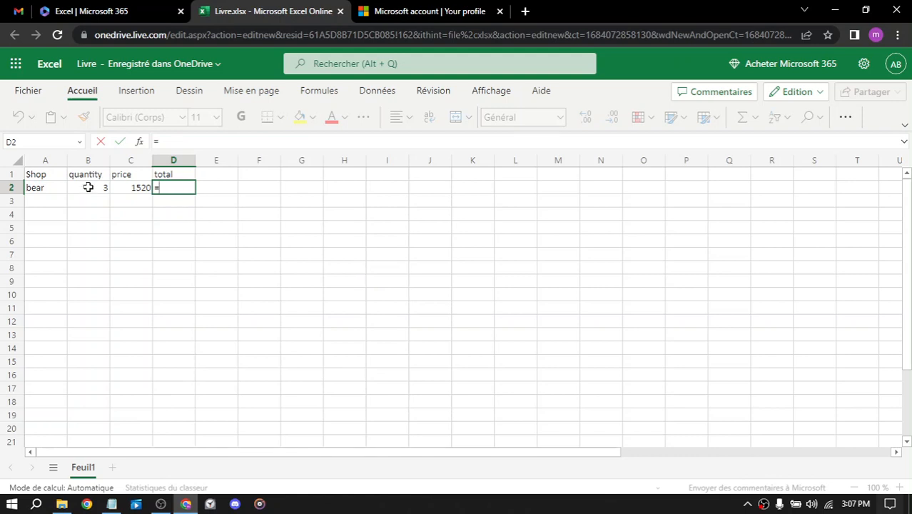
pyautogui.click(88, 187)
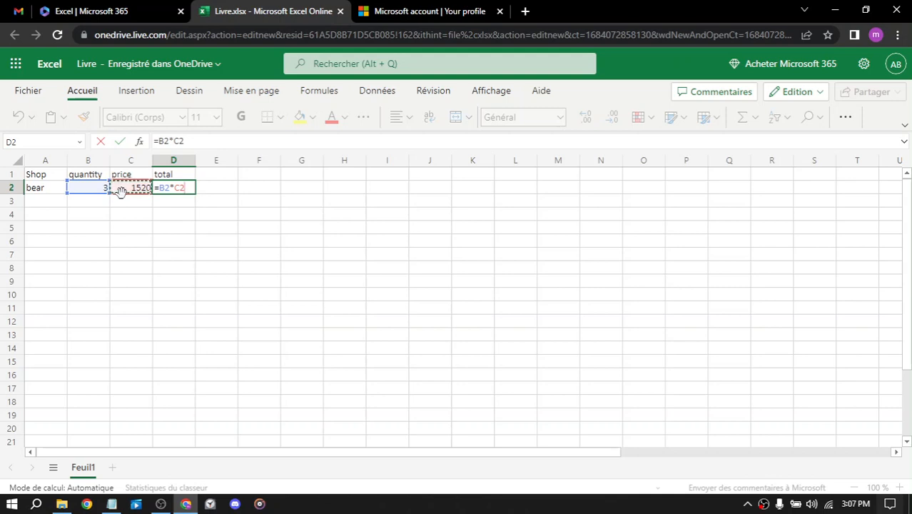
pyautogui.press('Return')
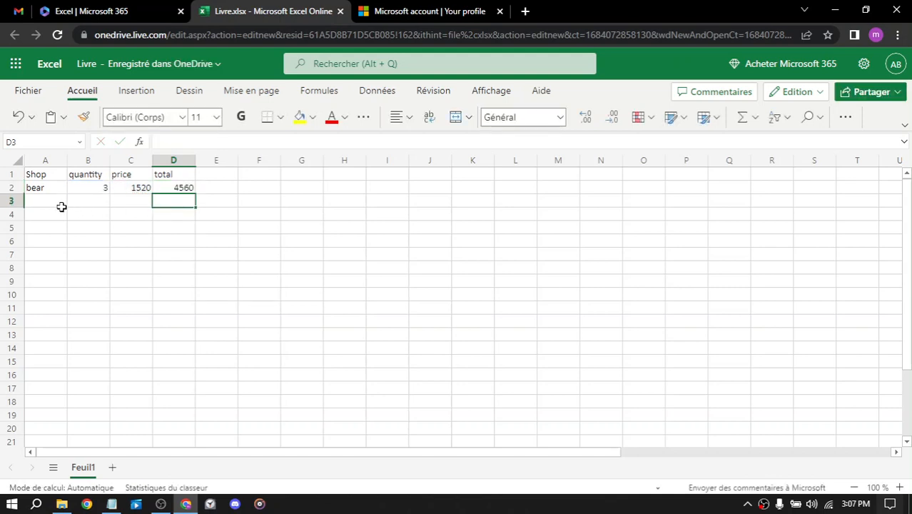
pyautogui.moveTo(165, 187)
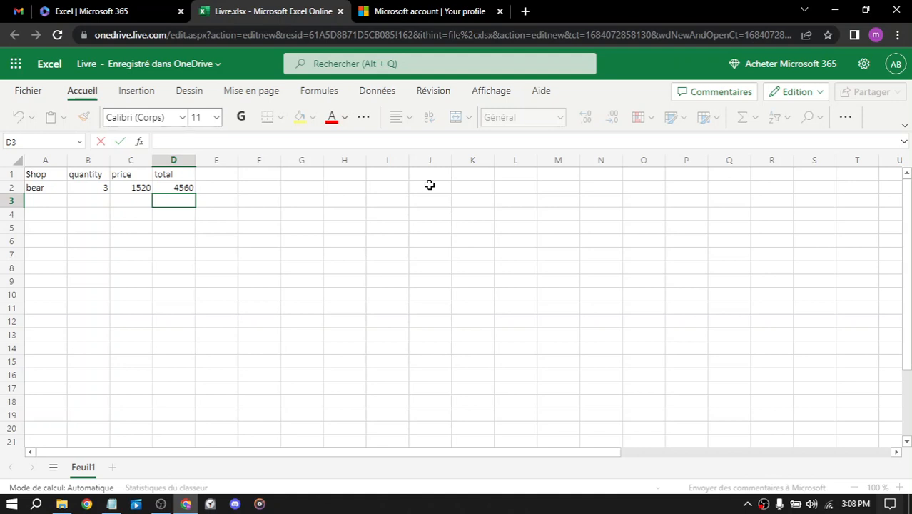
pyautogui.moveTo(632, 214)
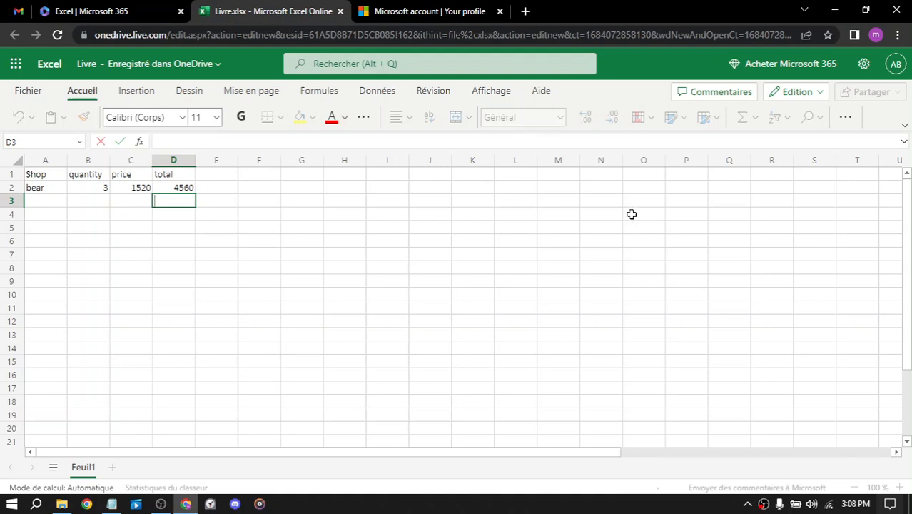
pyautogui.moveTo(467, 169)
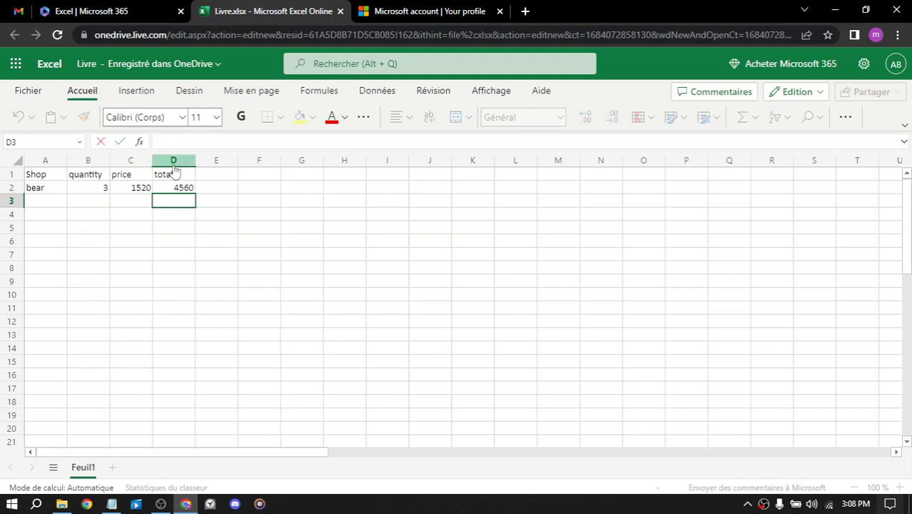
# - Replace the D1 total header with the whole-column formula =B:B*C:C, showing ########
pyautogui.click(173, 159)
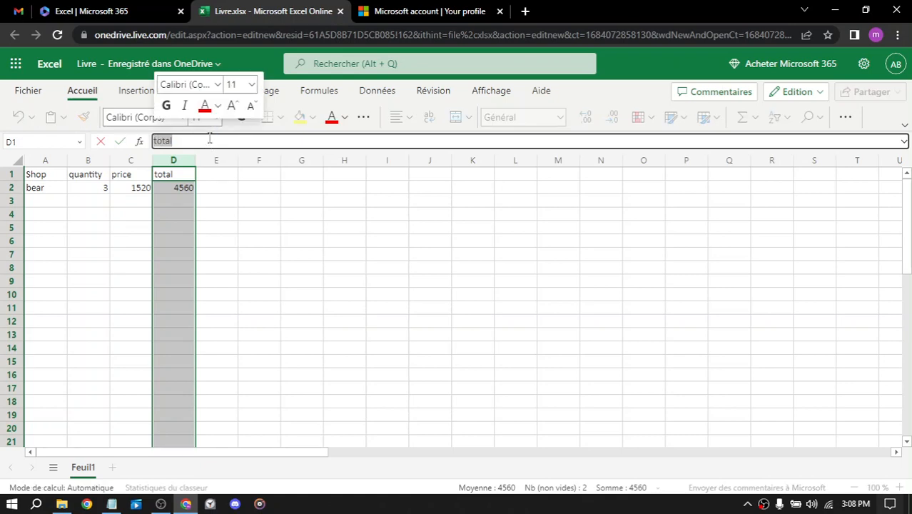
pyautogui.write('a')
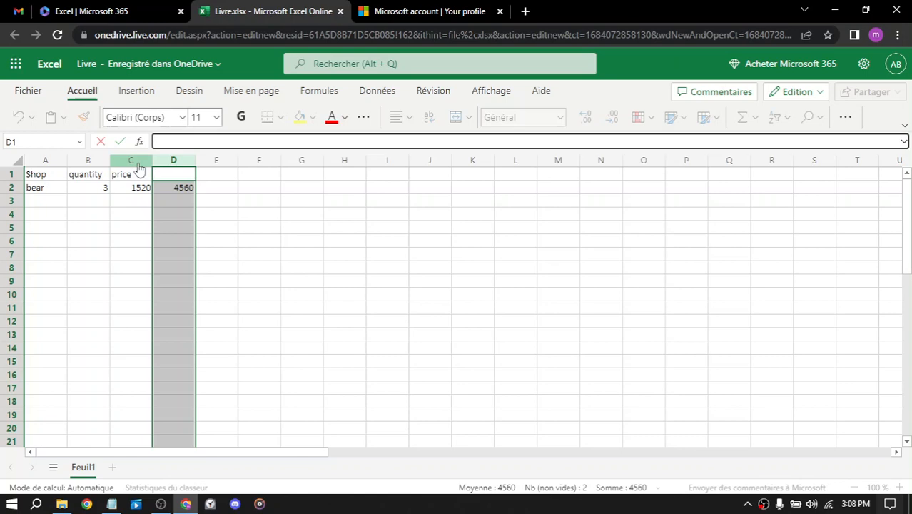
pyautogui.write('=A:A')
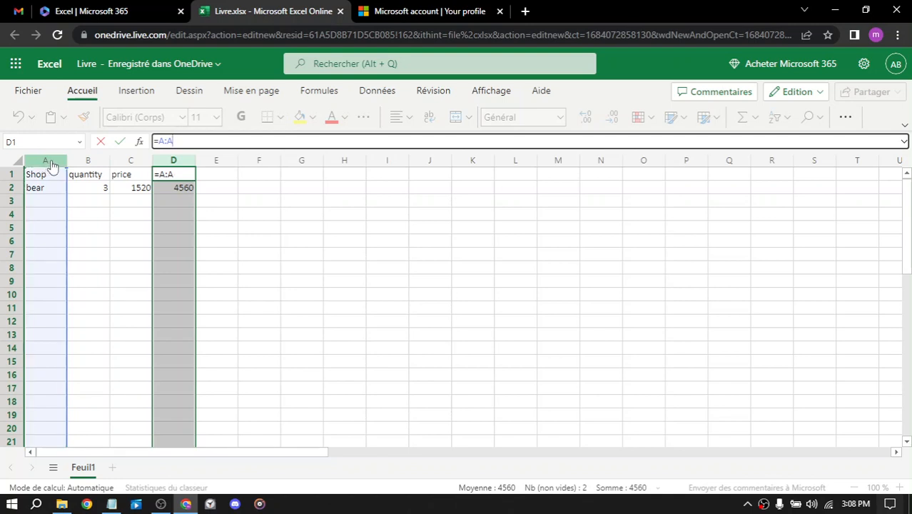
pyautogui.write('*')
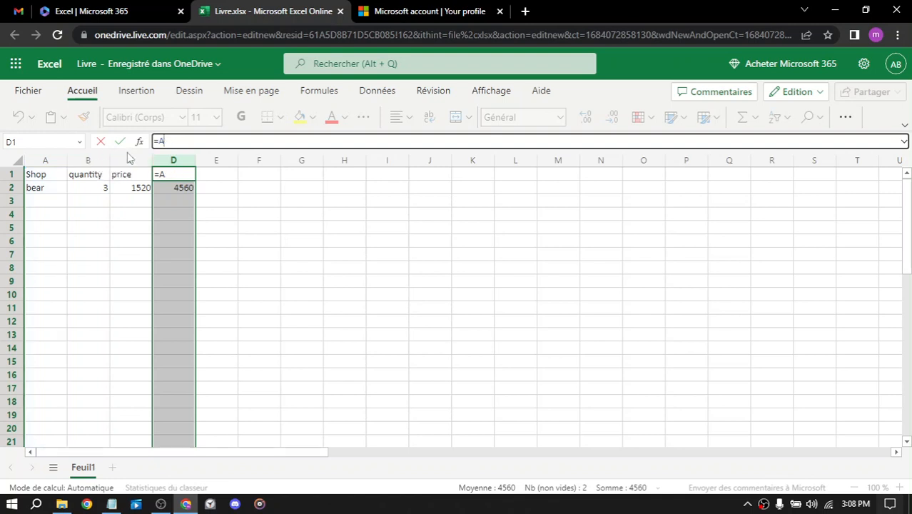
pyautogui.click(88, 160)
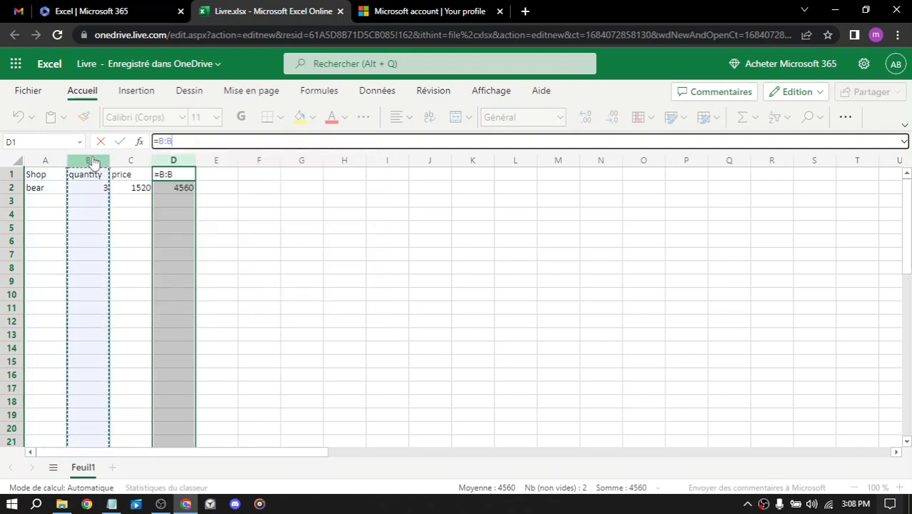
pyautogui.write('/')
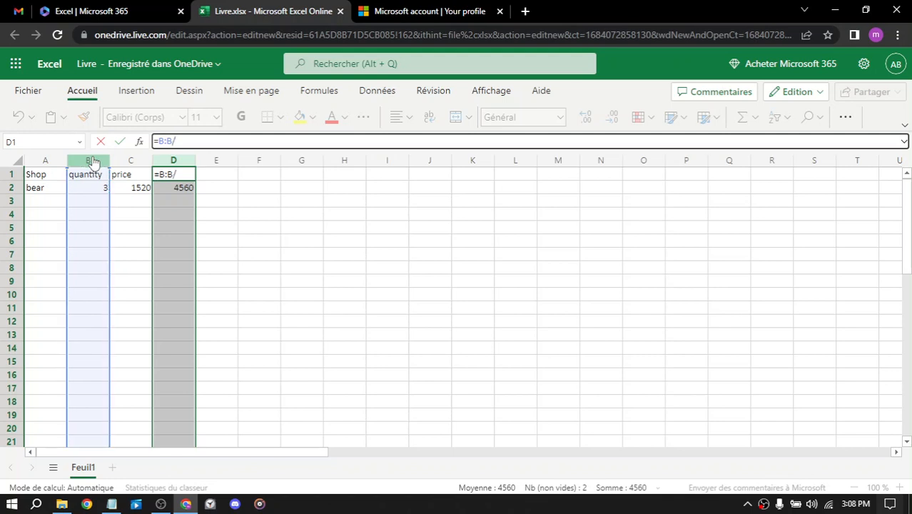
pyautogui.click(130, 159)
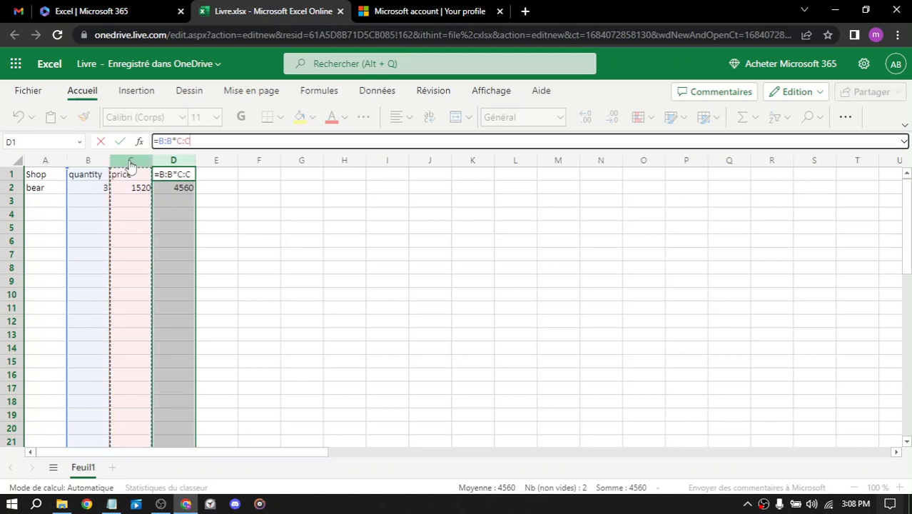
pyautogui.press('Return')
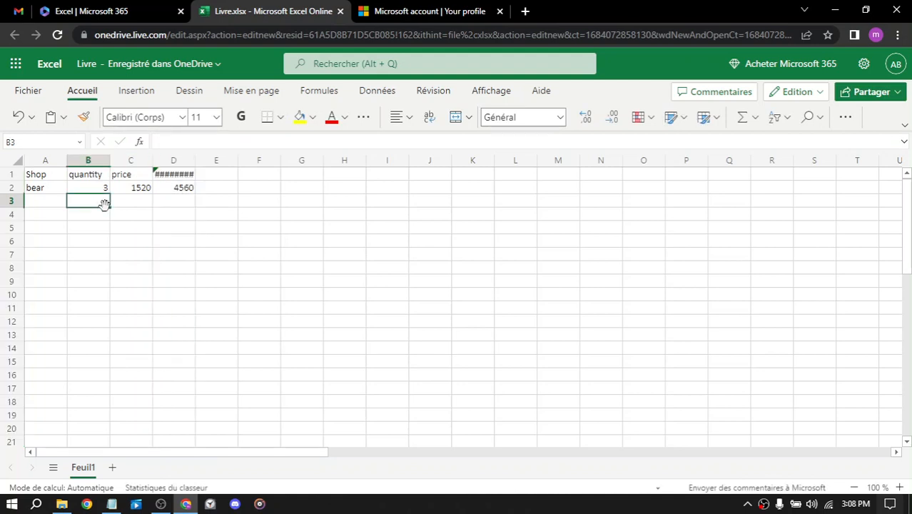
# - Enter quantity 1 in B3 for the new row below bear
pyautogui.write('1')
pyautogui.click(130, 201)
pyautogui.write('24')
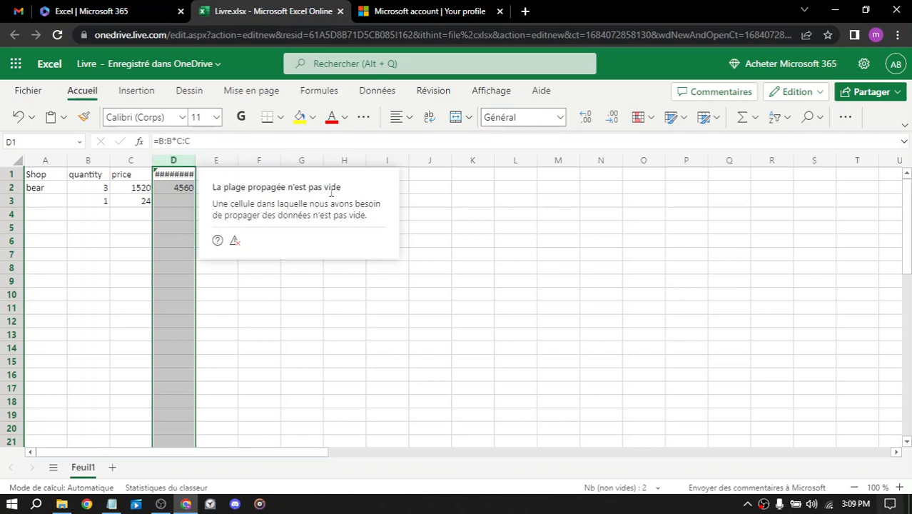
pyautogui.moveTo(392, 220)
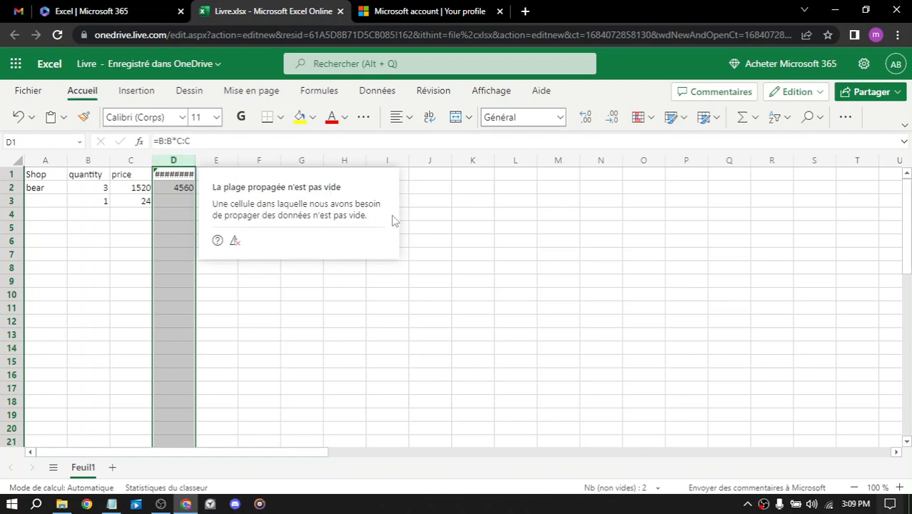
pyautogui.moveTo(320, 235)
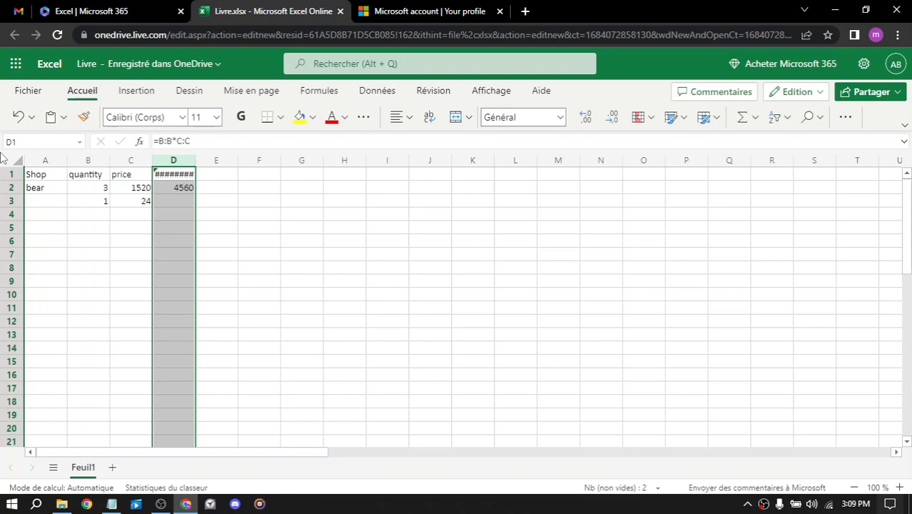
pyautogui.moveTo(141, 70)
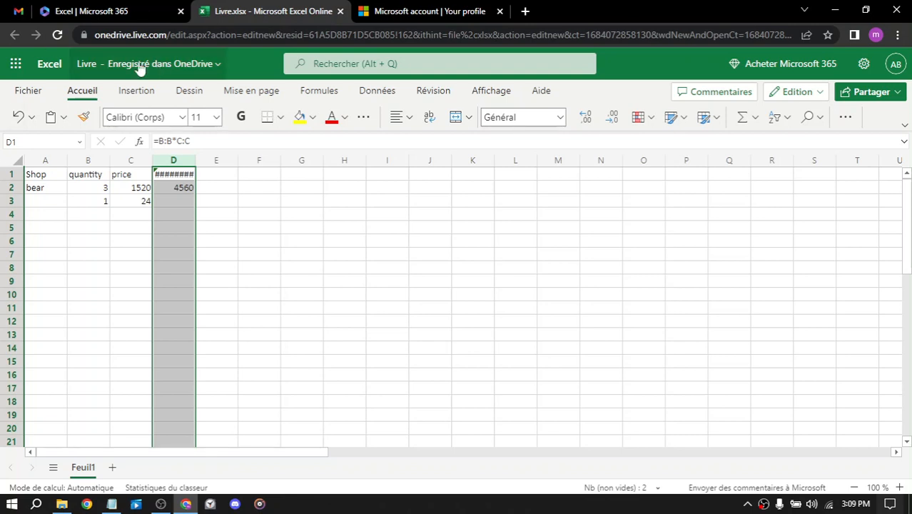
pyautogui.click(15, 63)
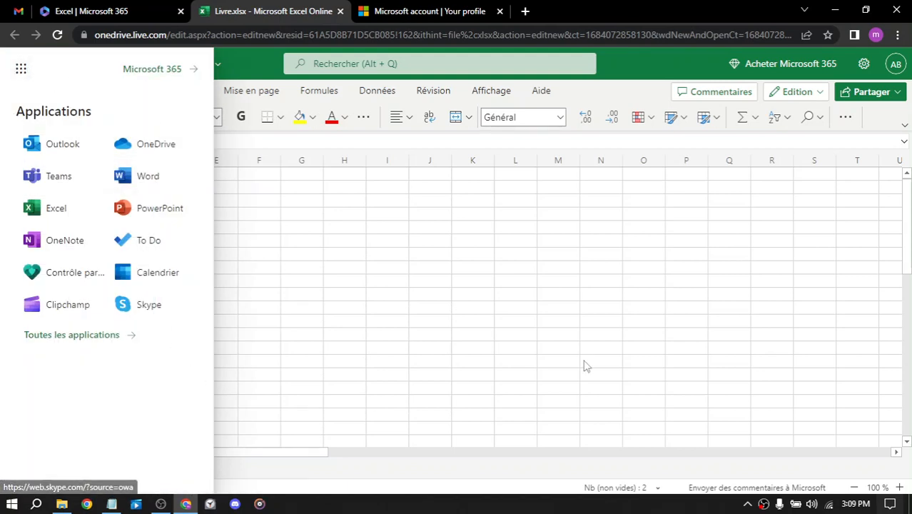
pyautogui.moveTo(854, 455)
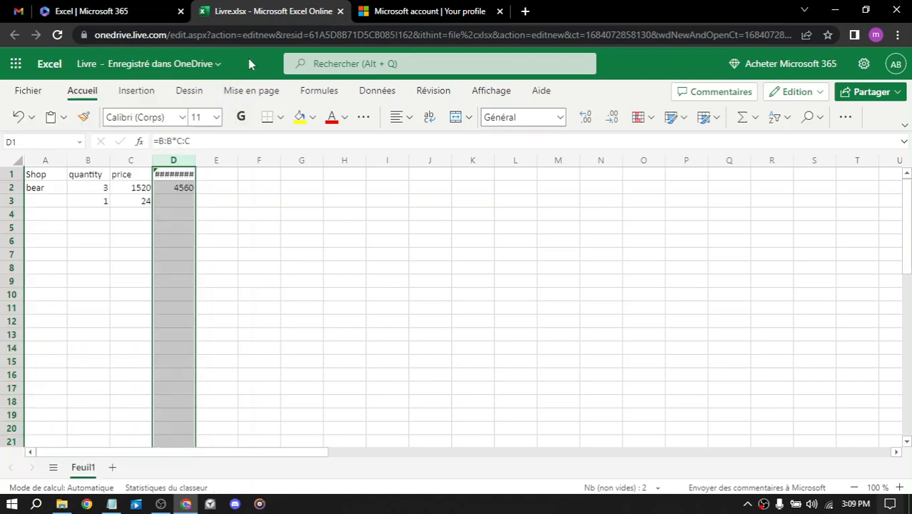
pyautogui.moveTo(165, 209)
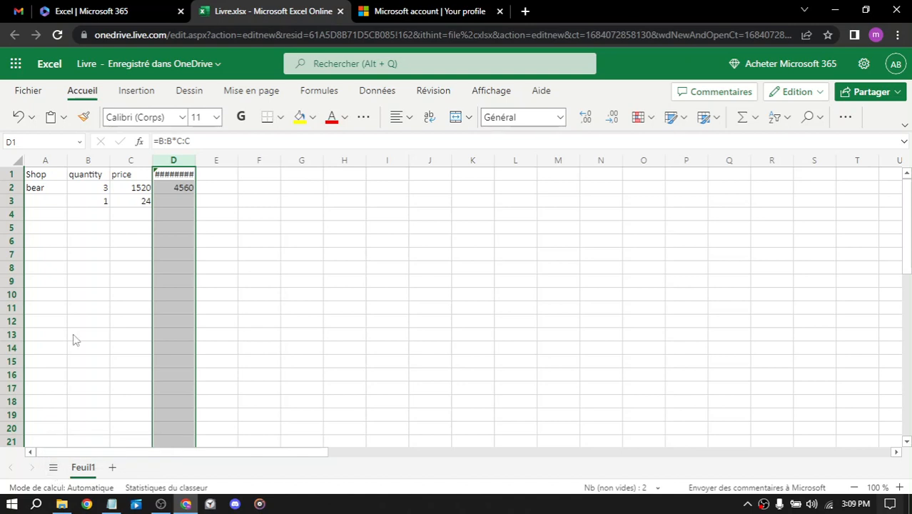
pyautogui.moveTo(161, 188)
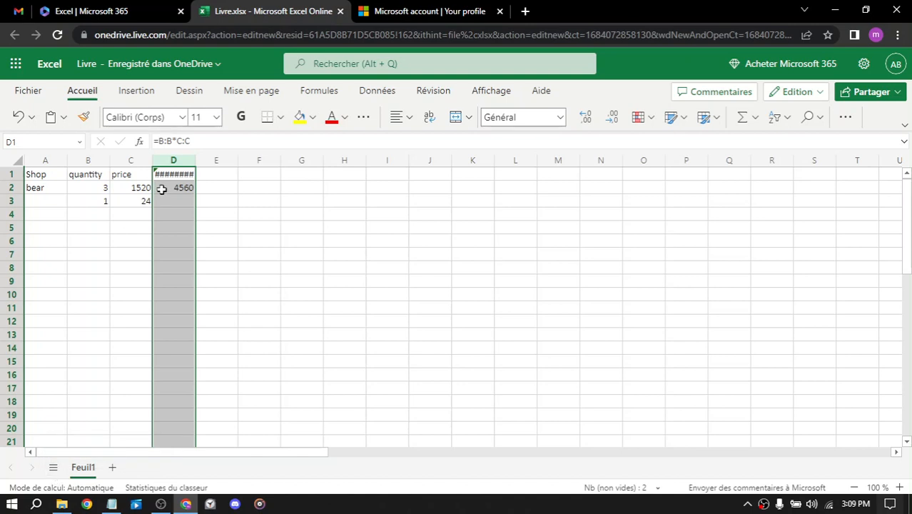